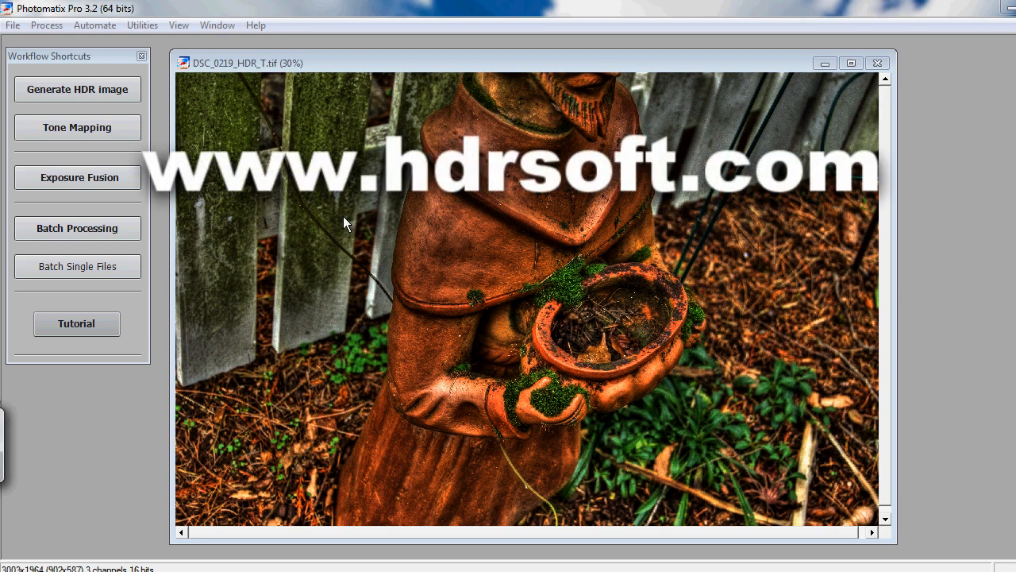
mouse_move(349, 220)
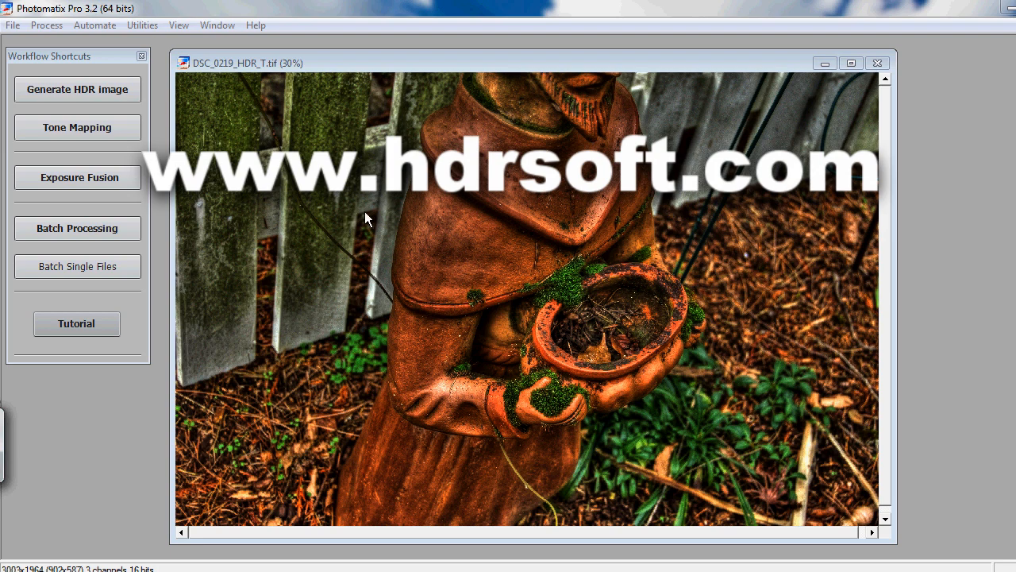
mouse_move(349, 226)
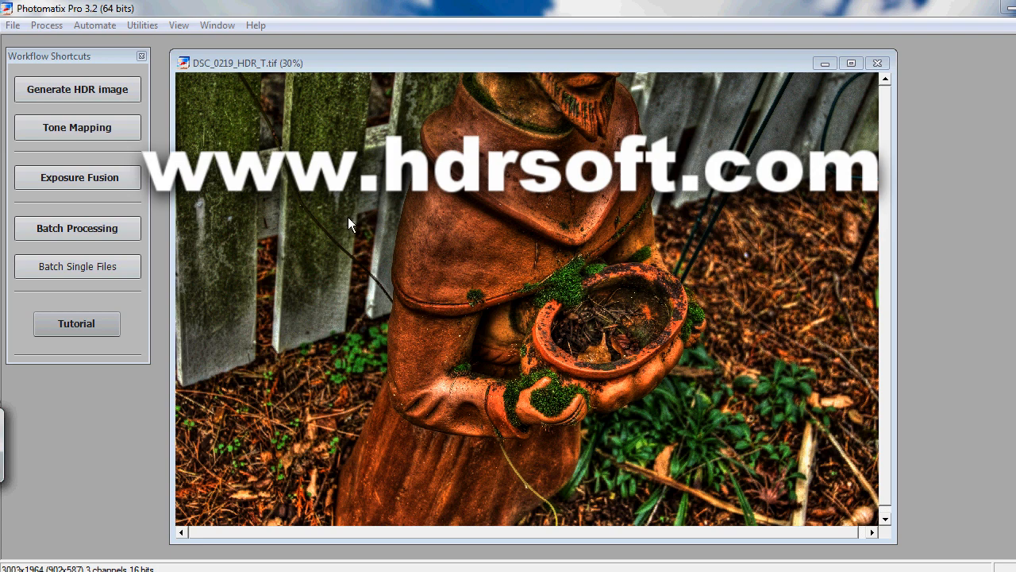
mouse_move(359, 219)
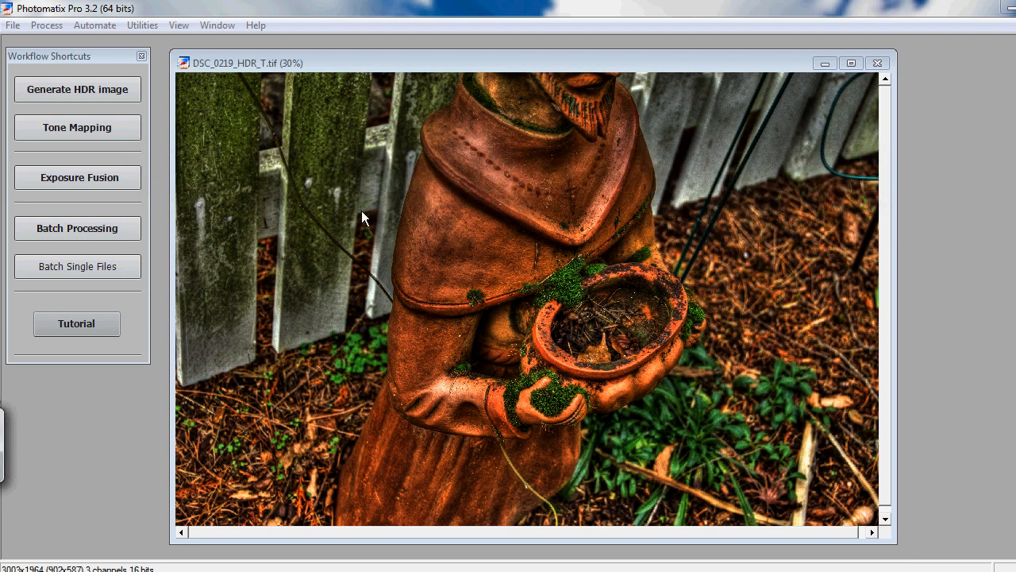
mouse_move(346, 212)
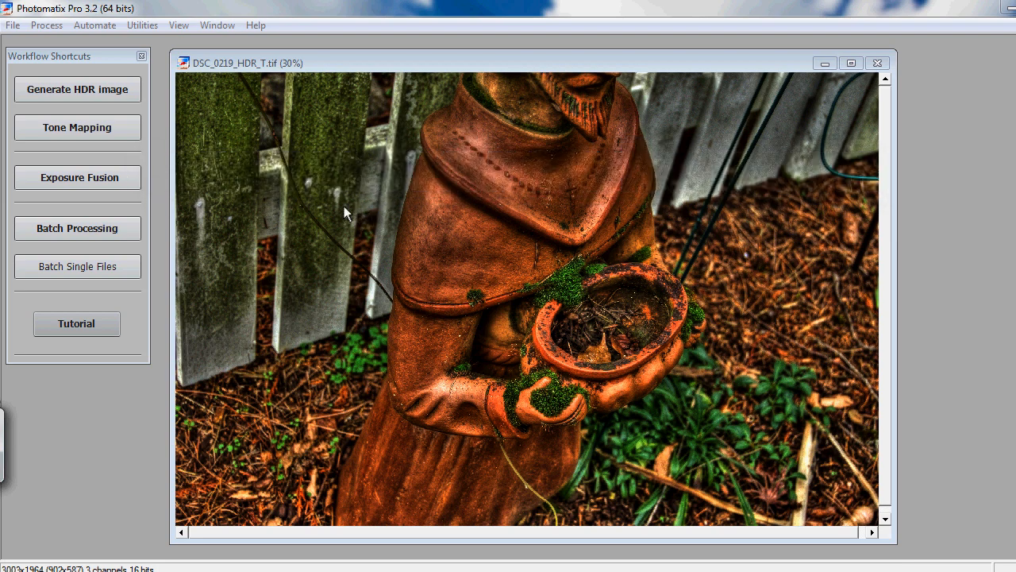
mouse_move(29, 8)
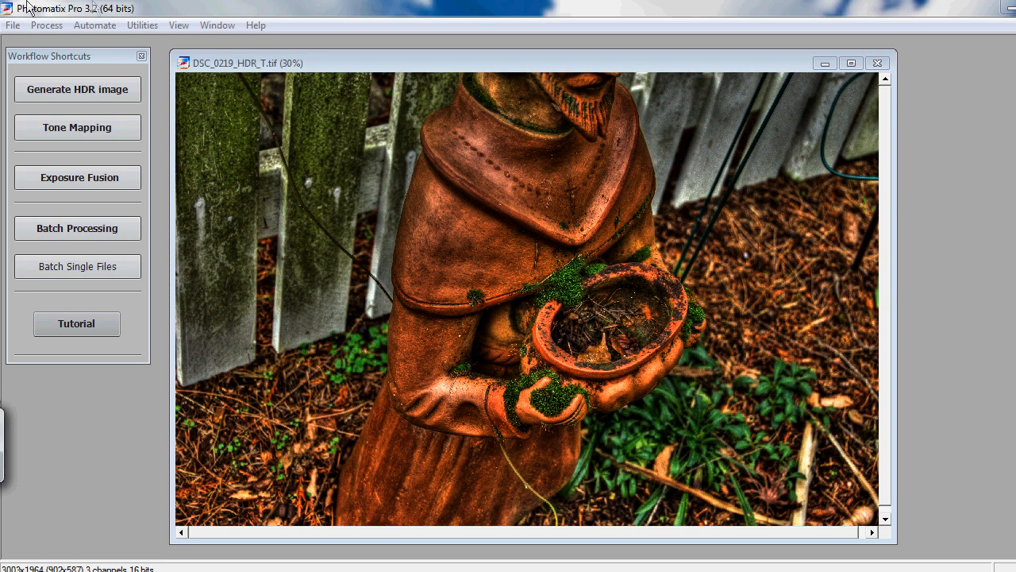
mouse_move(193, 76)
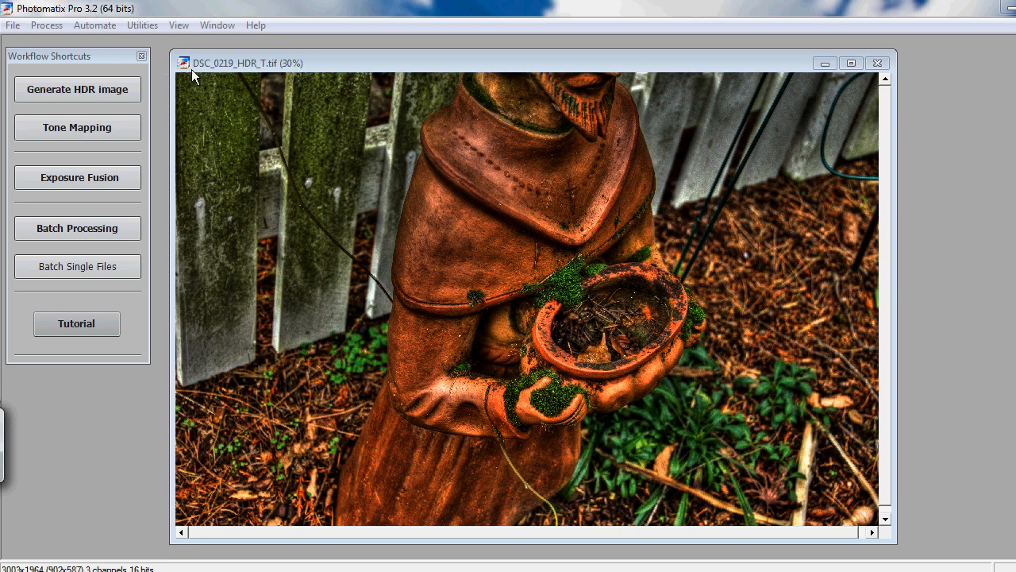
mouse_move(389, 200)
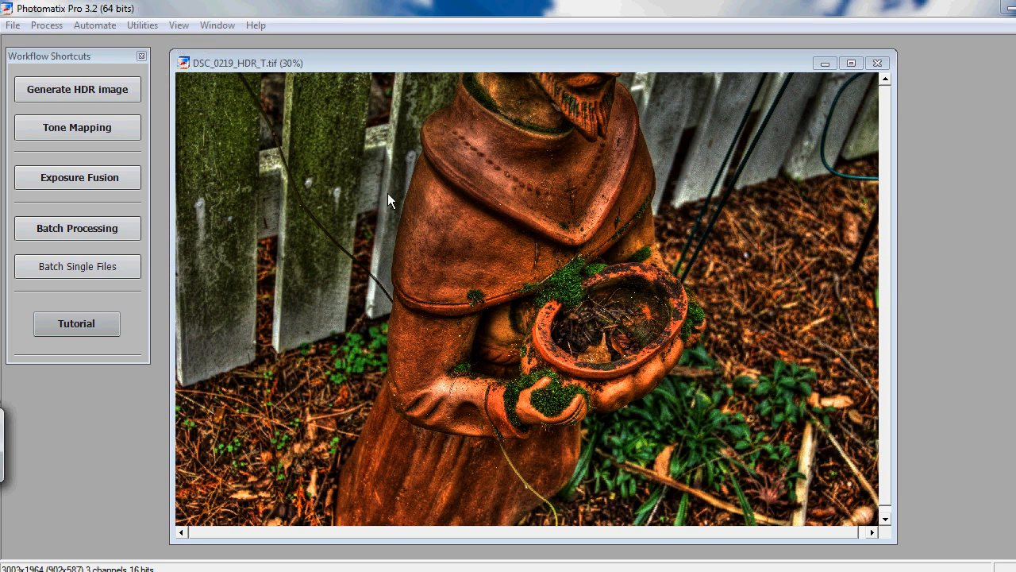
mouse_move(114, 9)
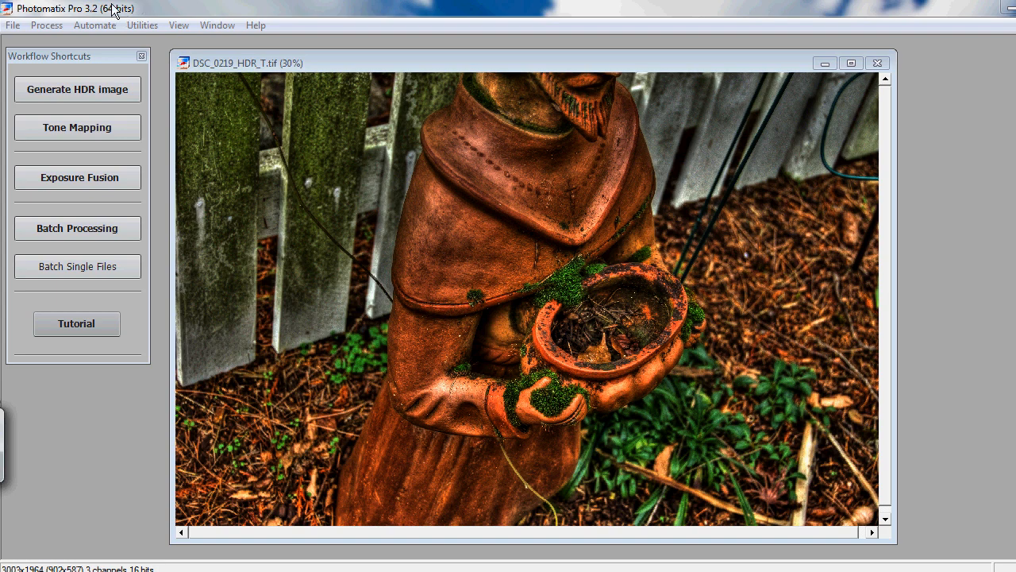
mouse_move(444, 157)
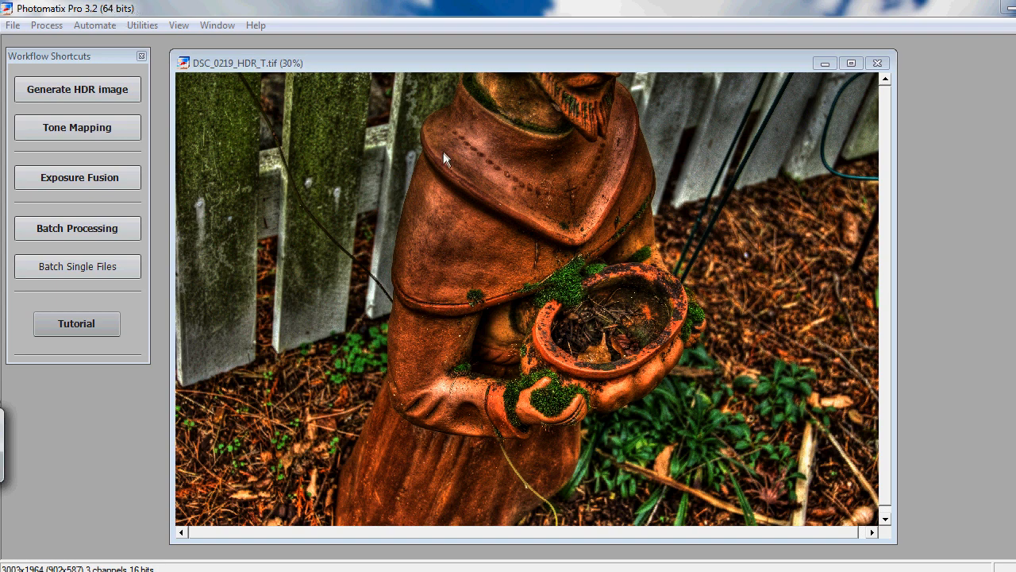
mouse_move(435, 140)
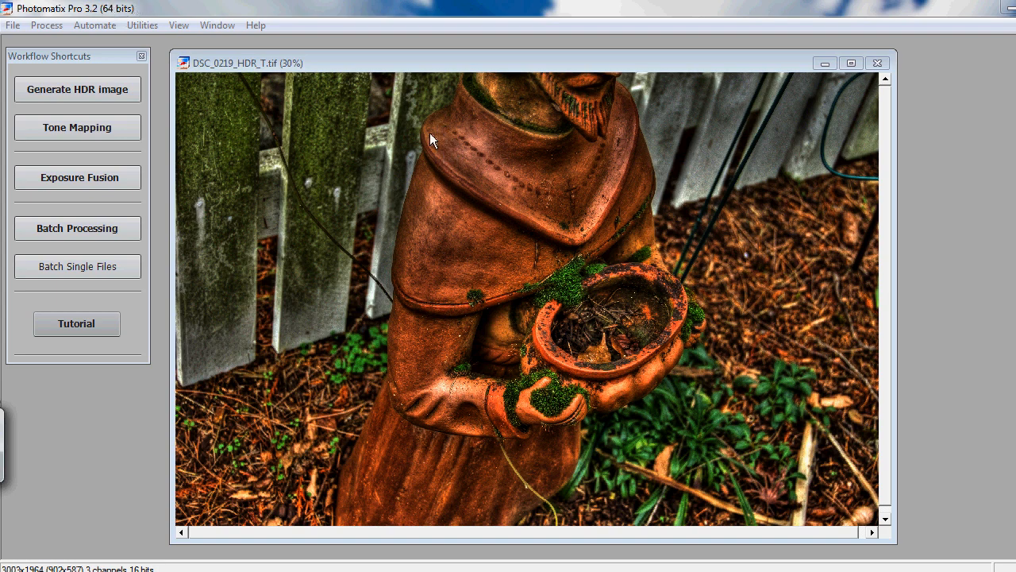
mouse_move(400, 163)
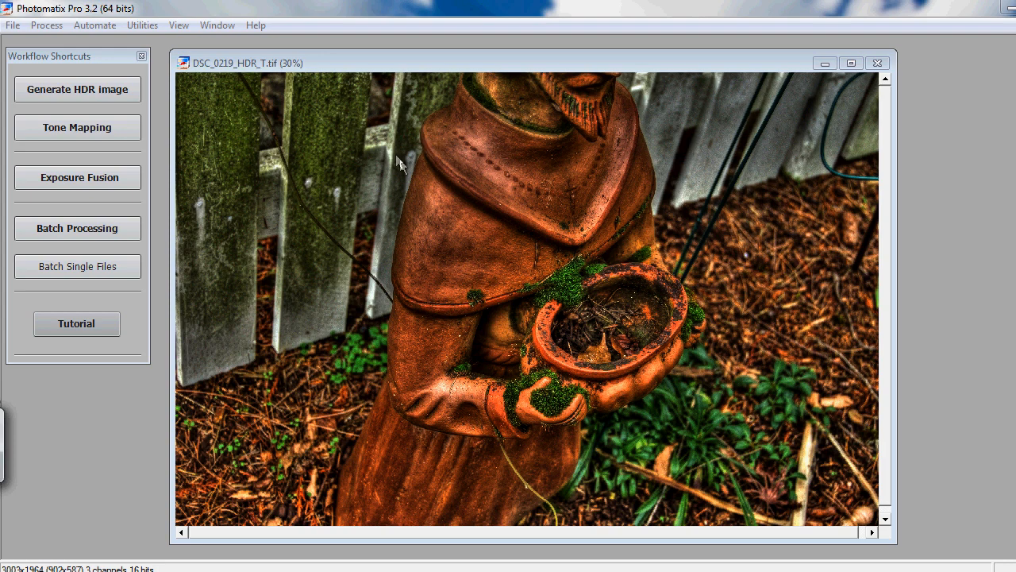
mouse_move(638, 175)
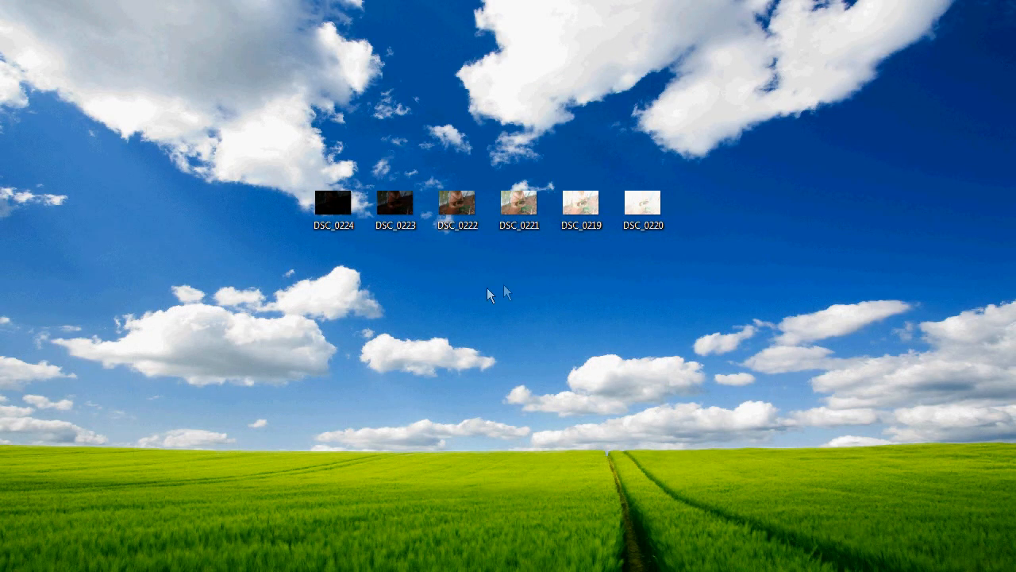
mouse_move(390, 254)
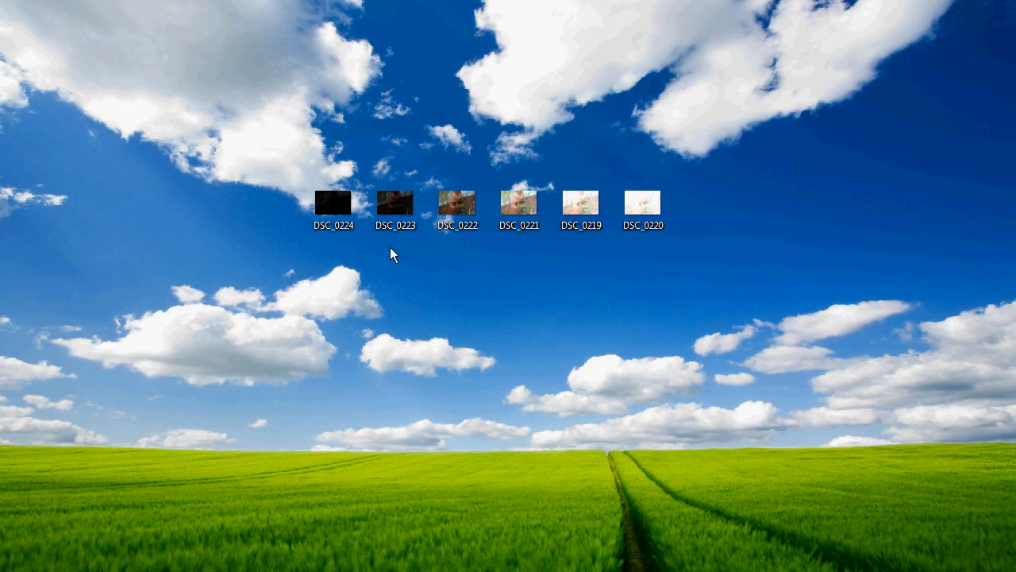
mouse_move(356, 300)
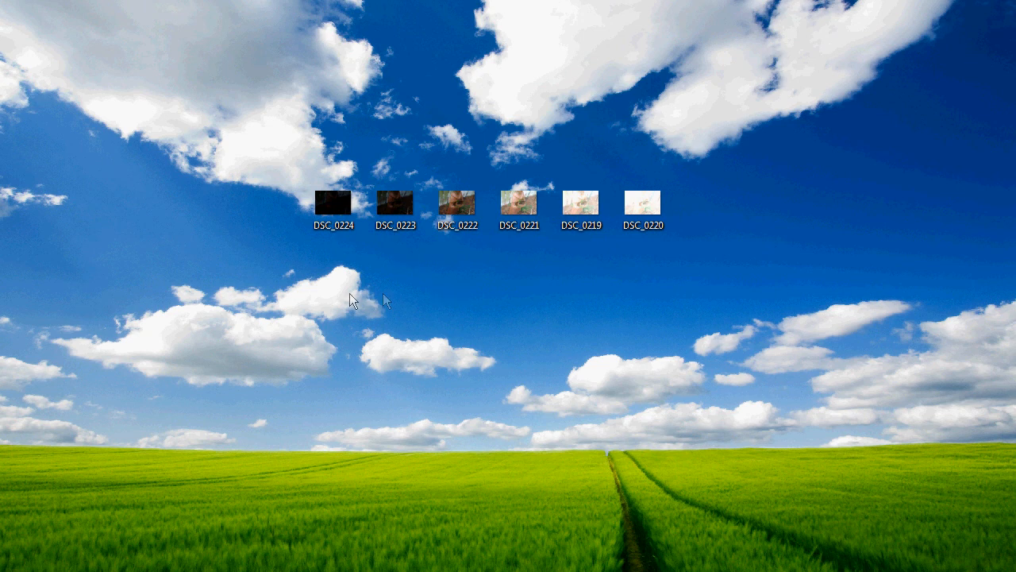
Select the six bracketed TIFF exposures DSC_0219–DSC_0224 in the Open dialog and load them
left_click(645, 203)
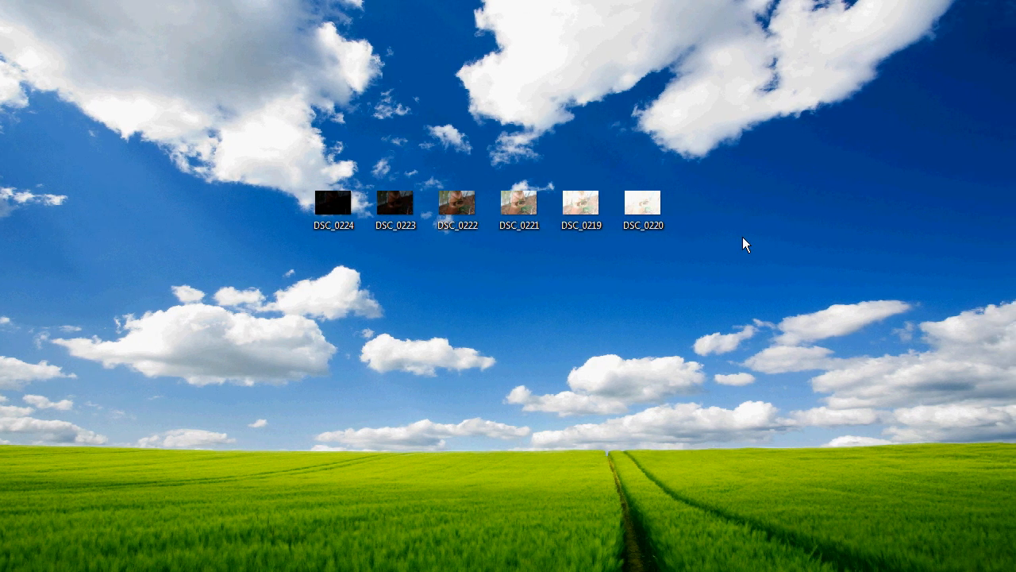
left_click(333, 204)
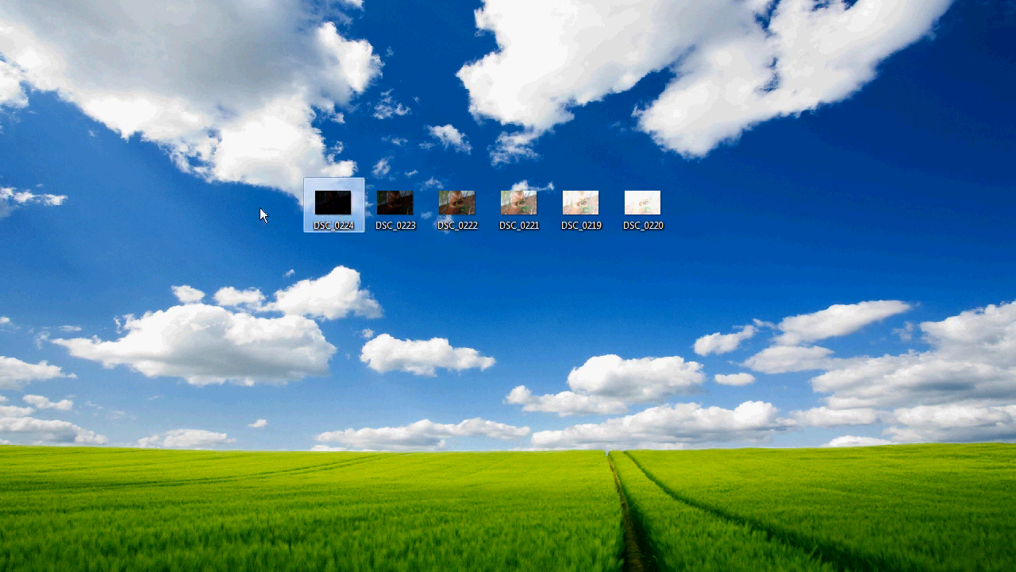
left_click(644, 203)
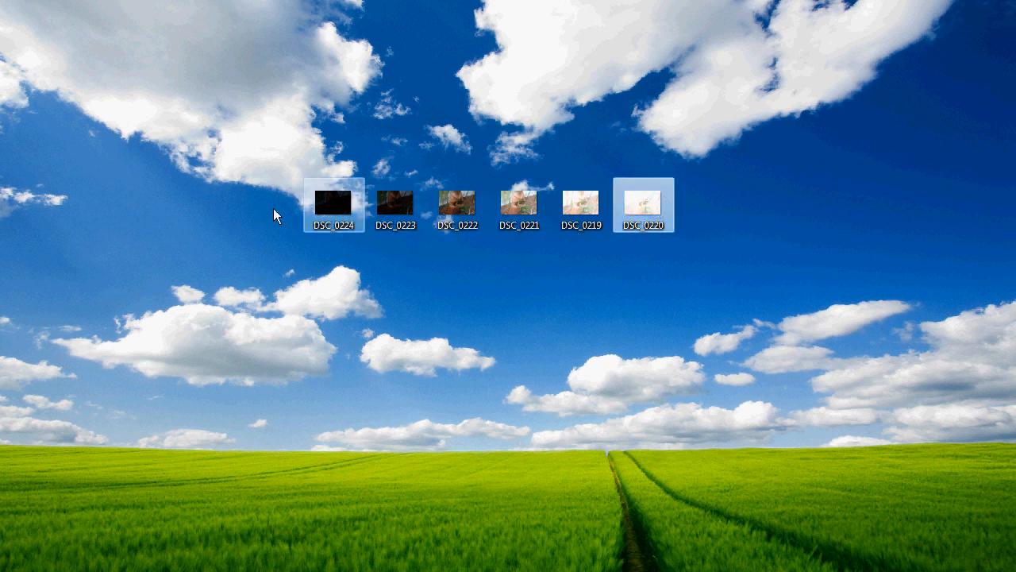
left_click(473, 346)
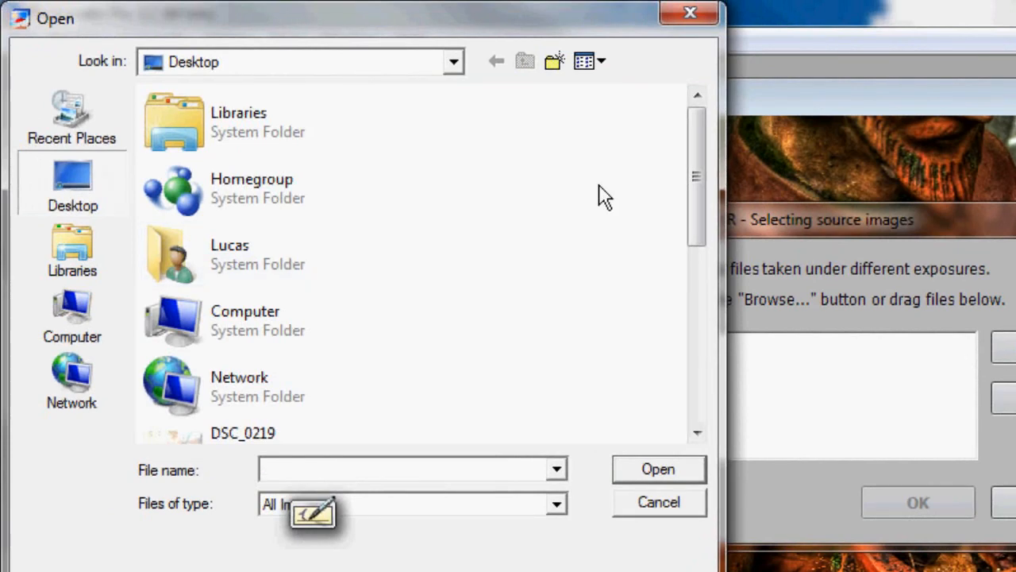
scroll("down", 3)
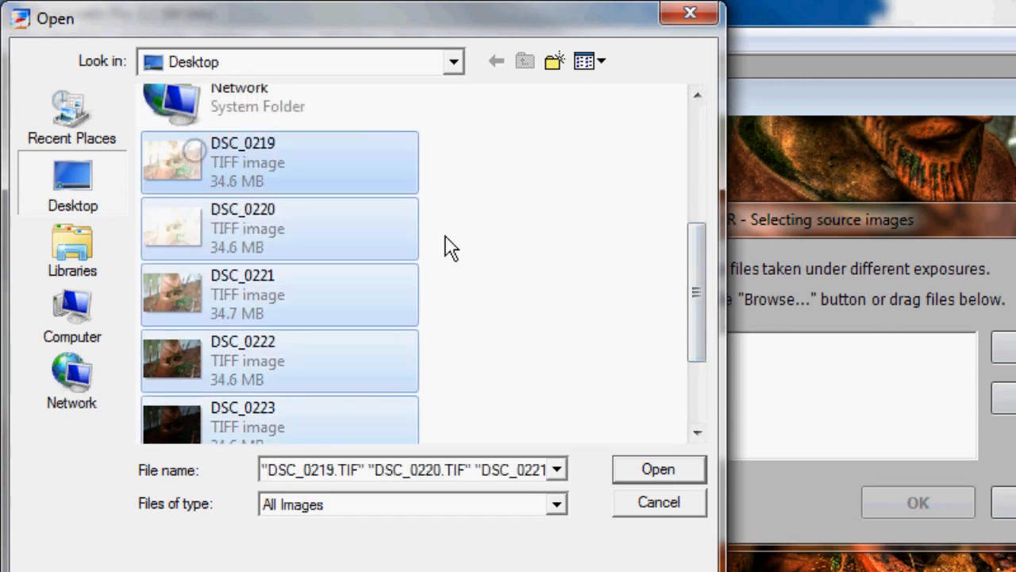
left_click(657, 468)
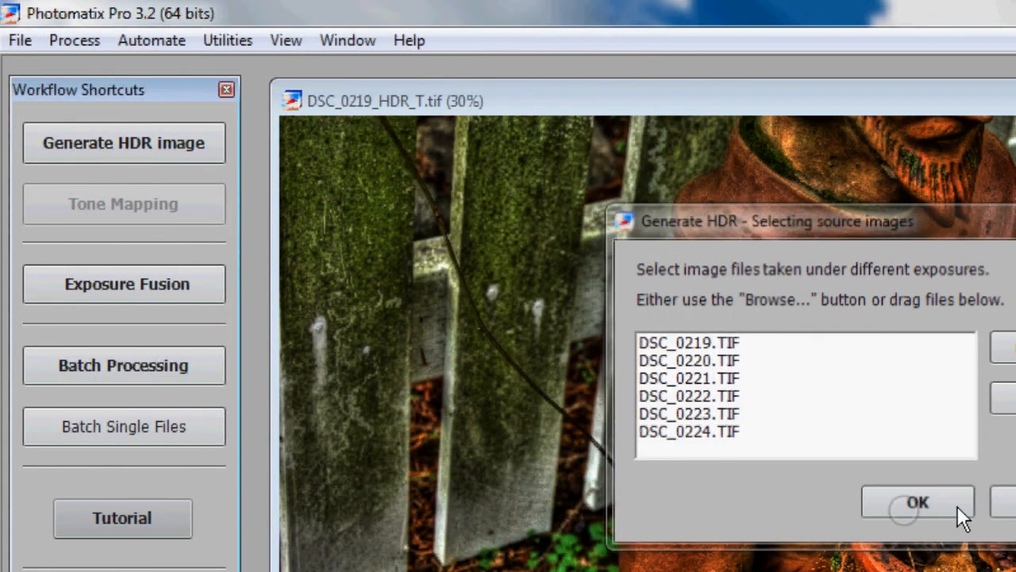
Generate the HDR image DSC_0219_20_21_22_23_24 with alignment, chromatic aberration, noise and ghosting reduction kept on
left_click(918, 502)
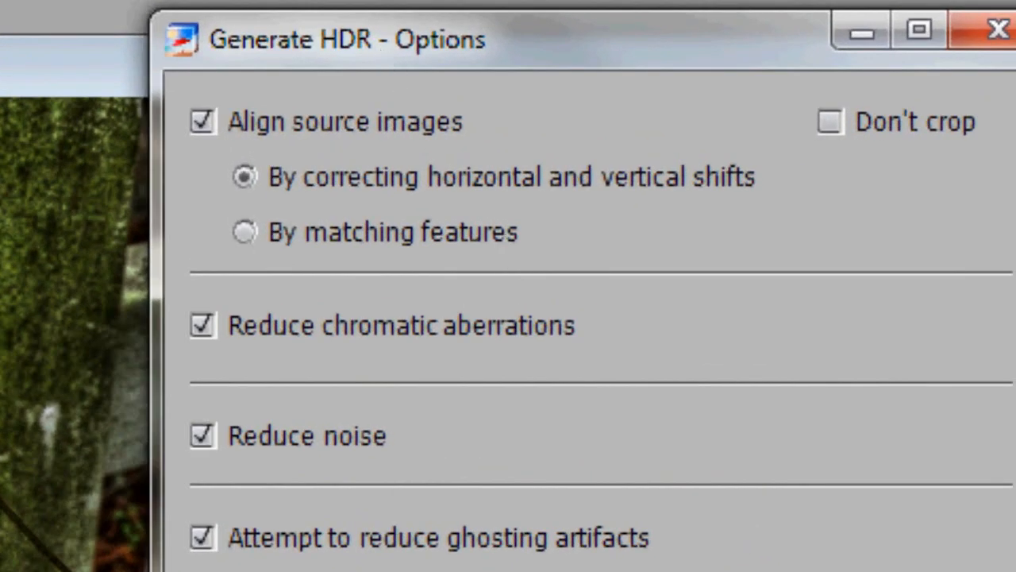
mouse_move(60, 315)
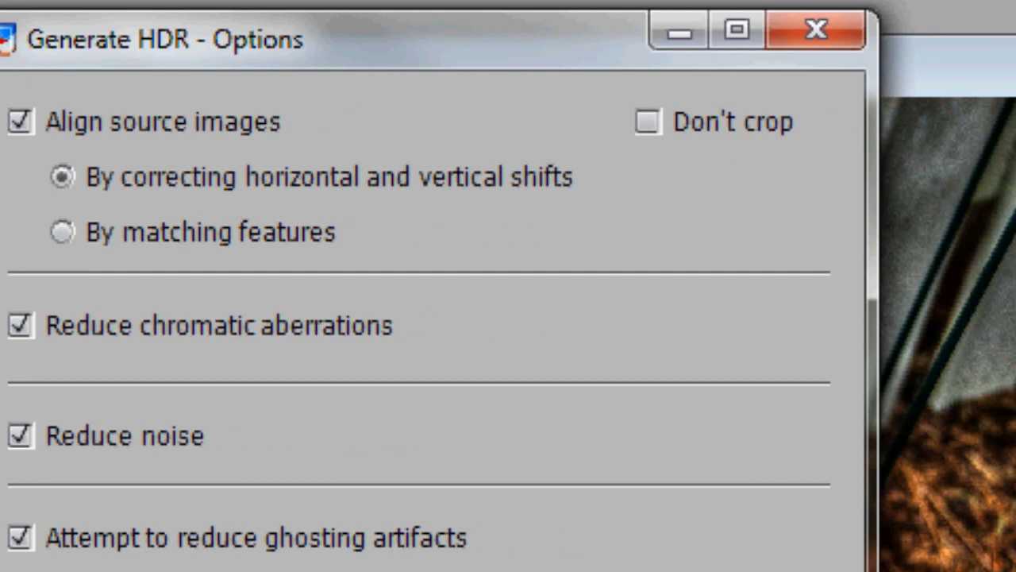
mouse_move(60, 146)
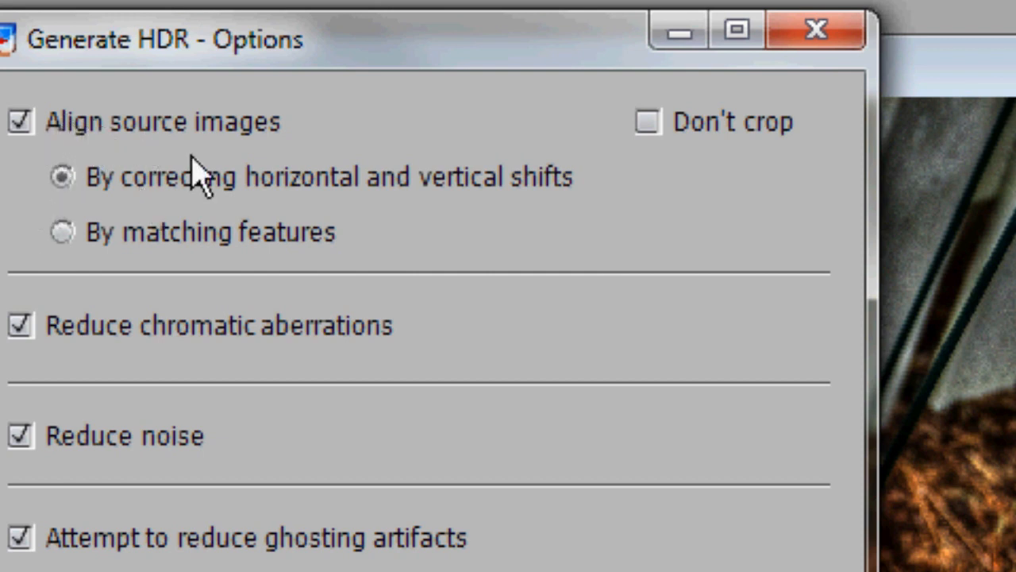
mouse_move(552, 242)
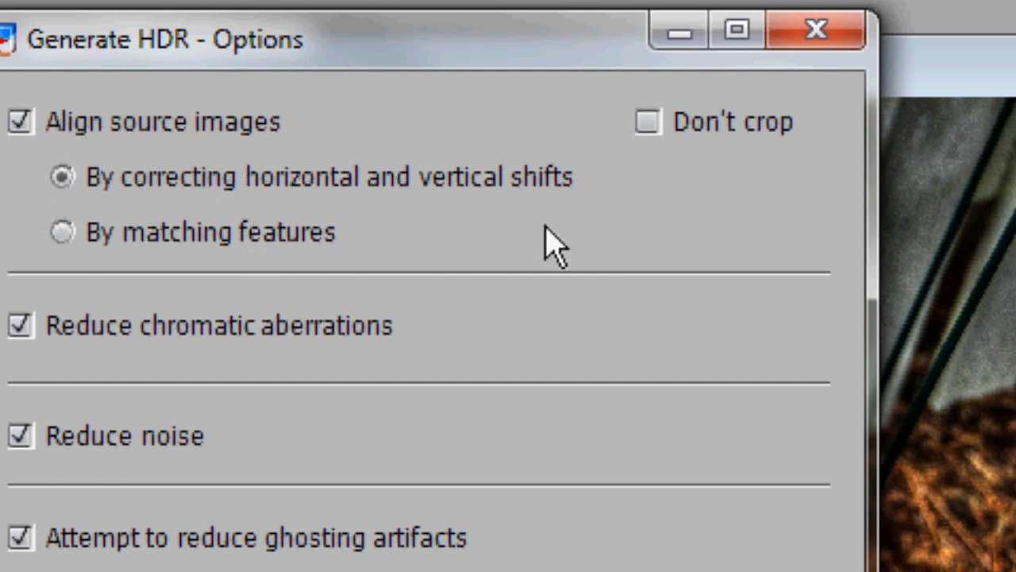
mouse_move(389, 410)
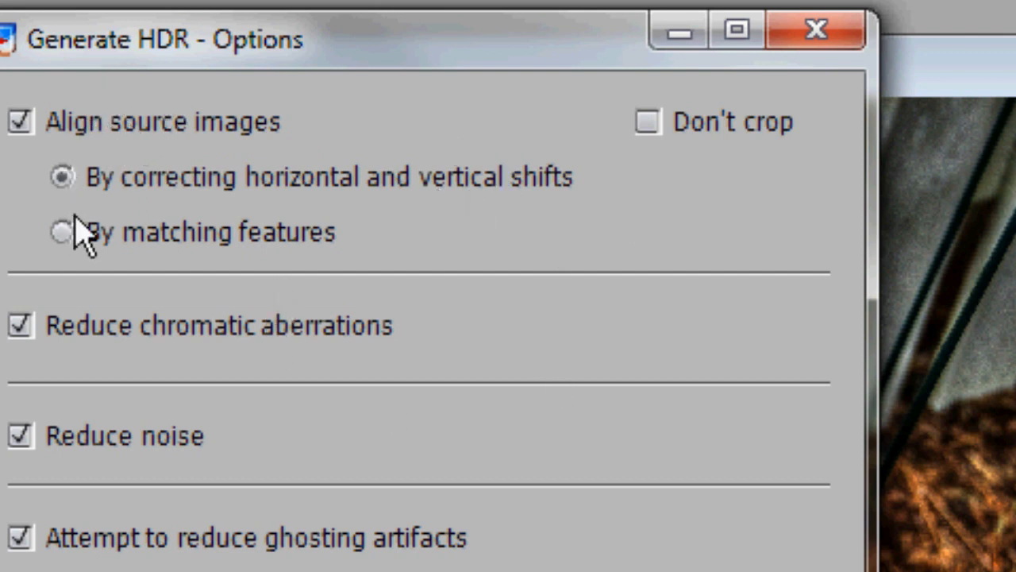
mouse_move(584, 194)
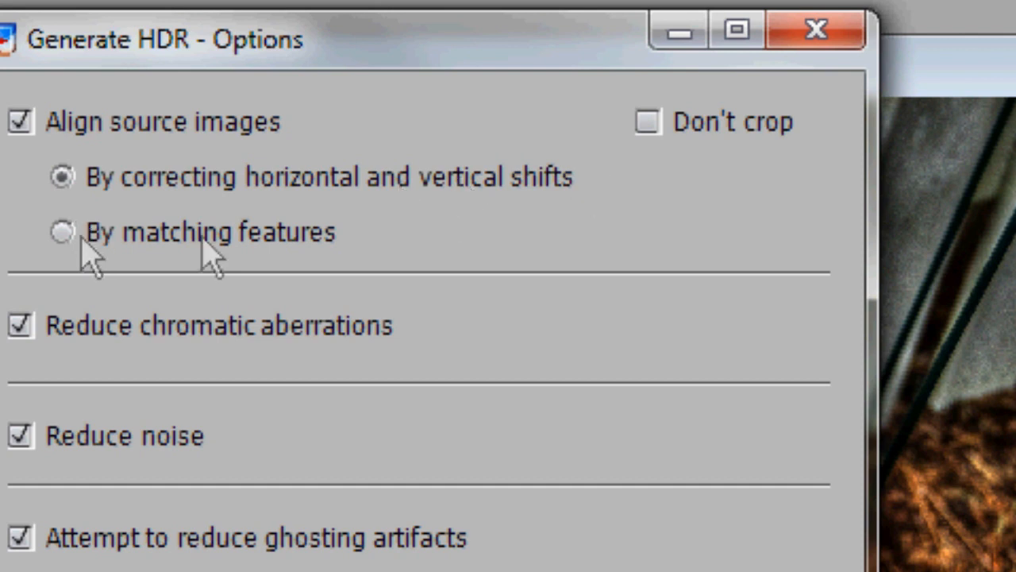
scroll("down", 3)
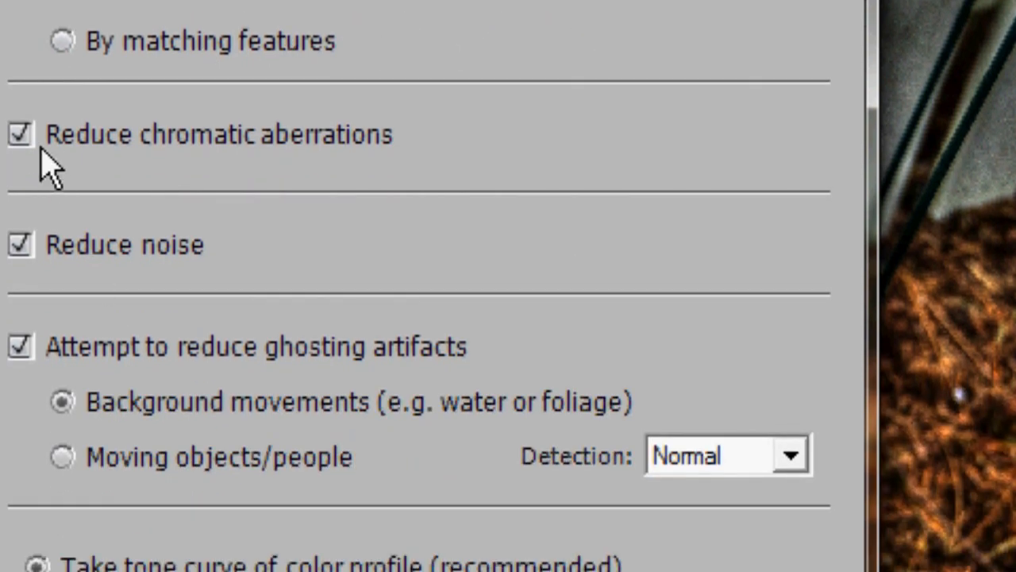
mouse_move(103, 206)
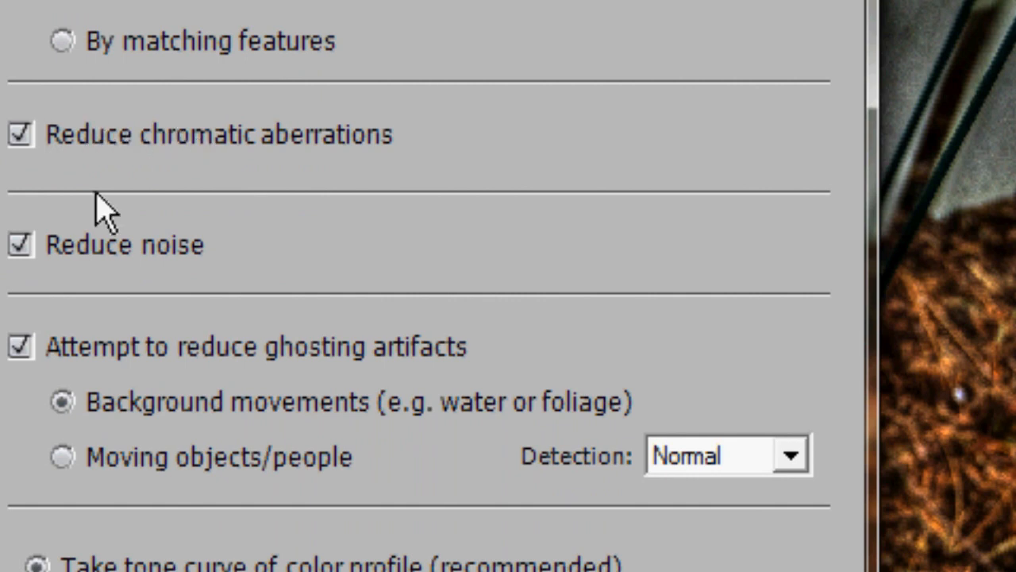
mouse_move(302, 369)
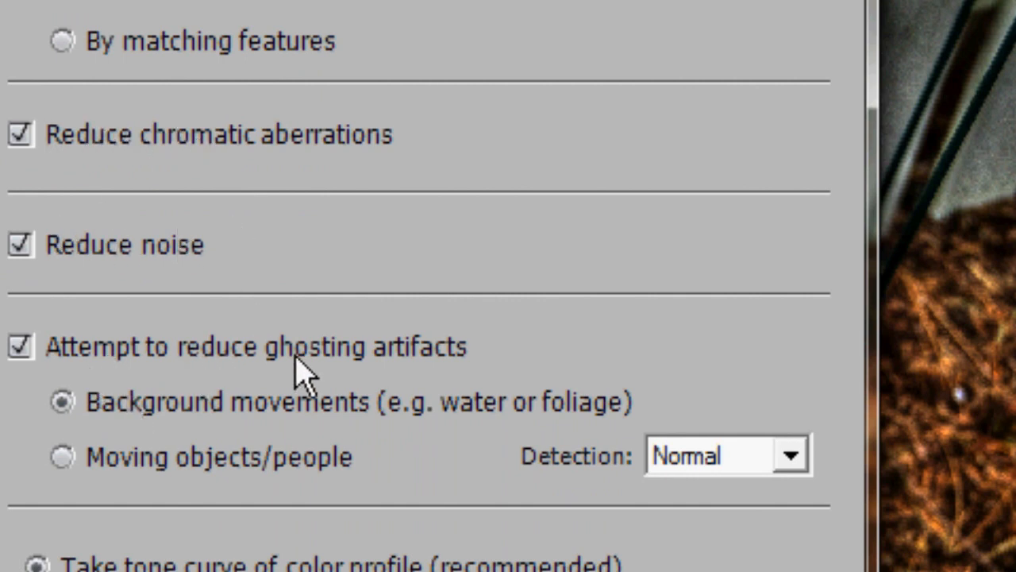
mouse_move(191, 405)
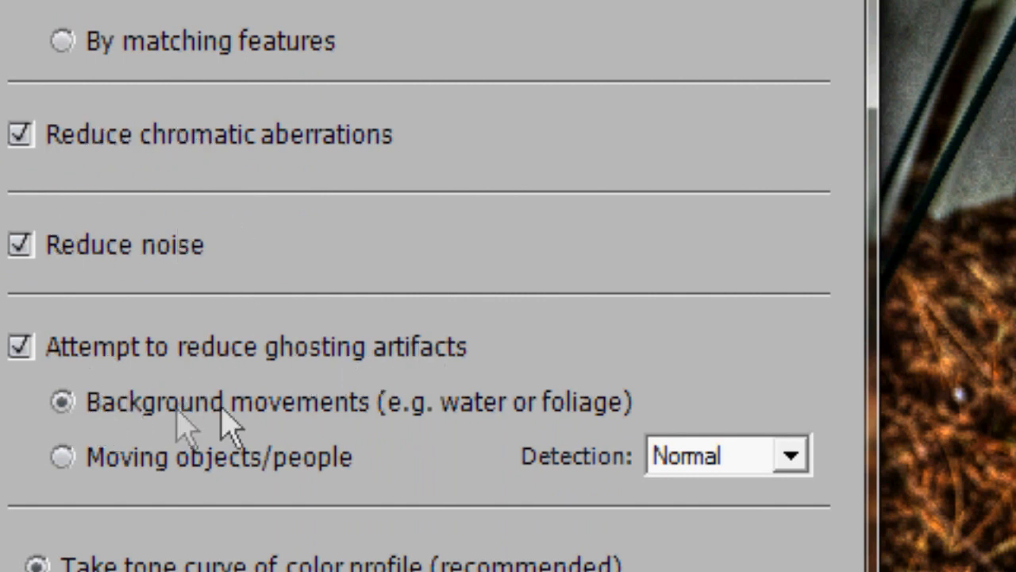
mouse_move(635, 397)
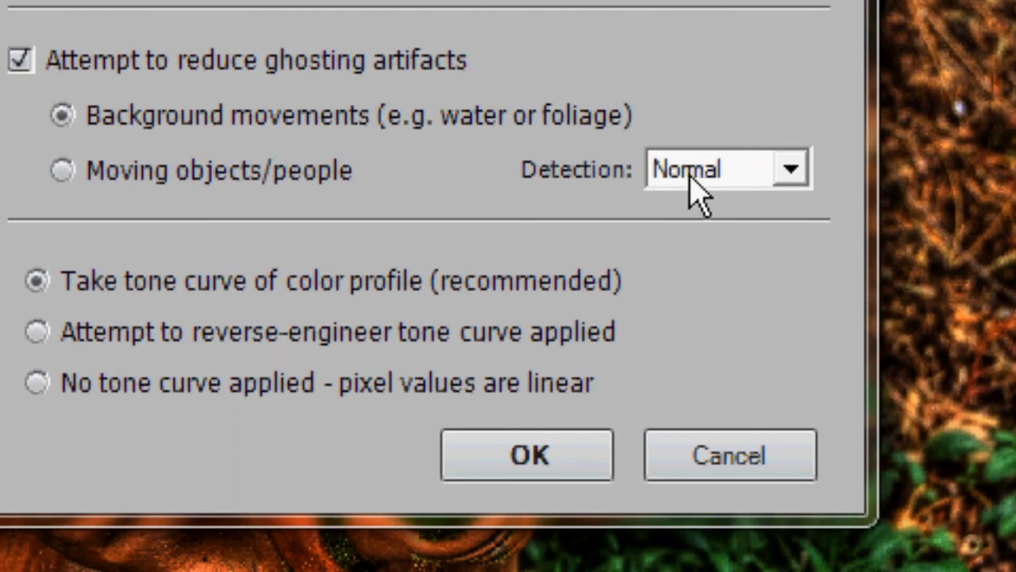
mouse_move(330, 178)
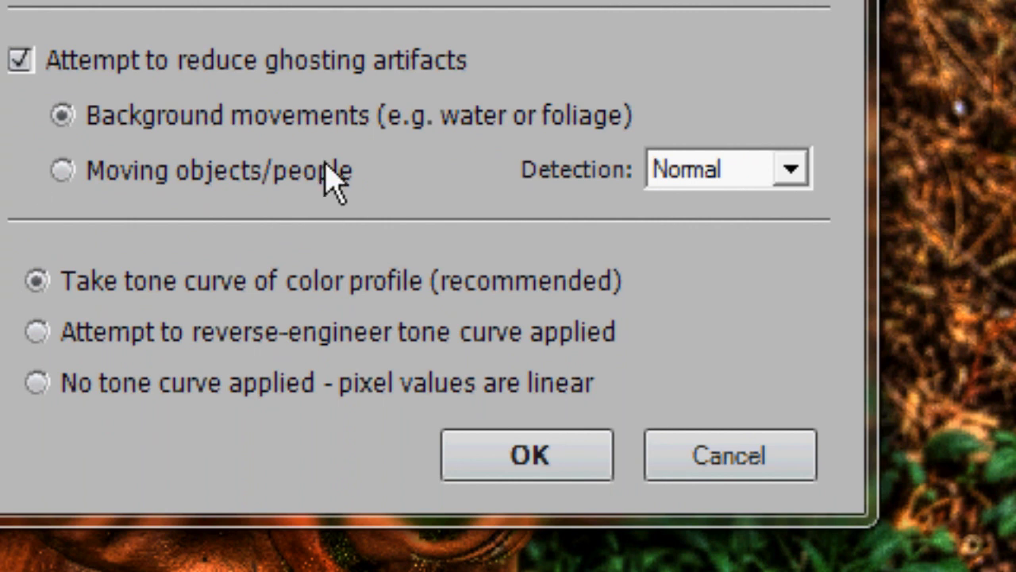
mouse_move(95, 301)
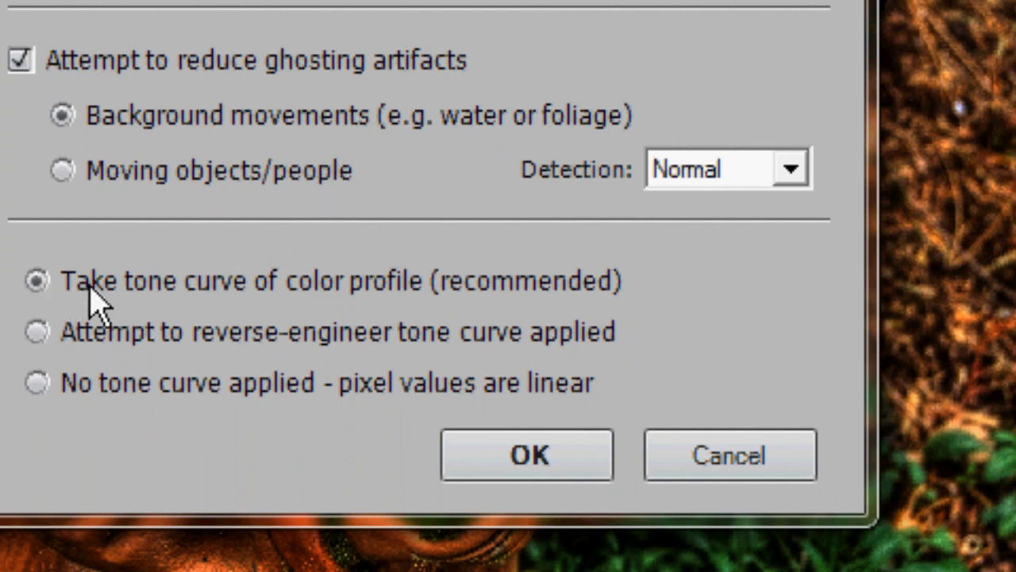
mouse_move(659, 278)
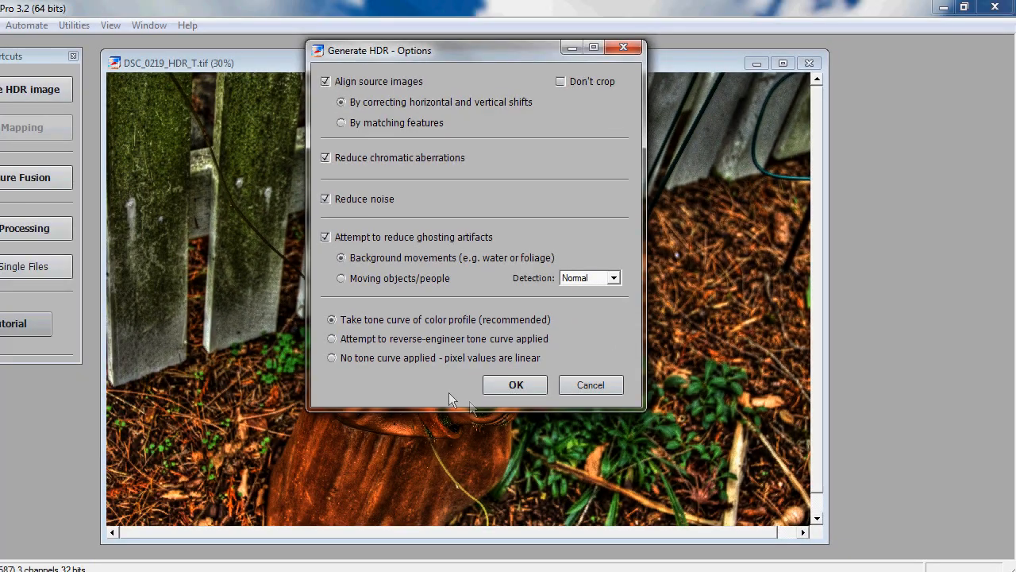
mouse_move(453, 388)
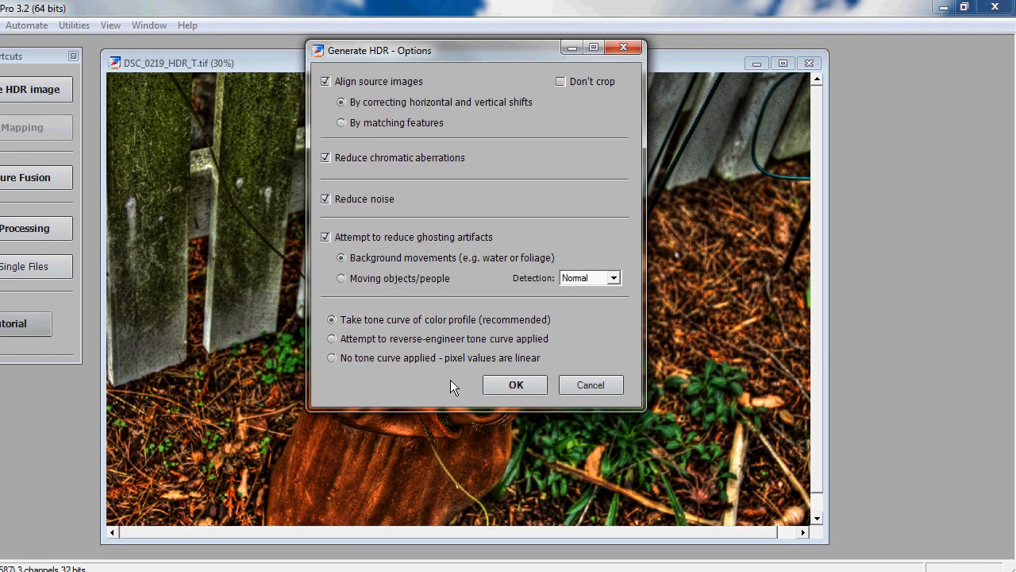
left_click(515, 384)
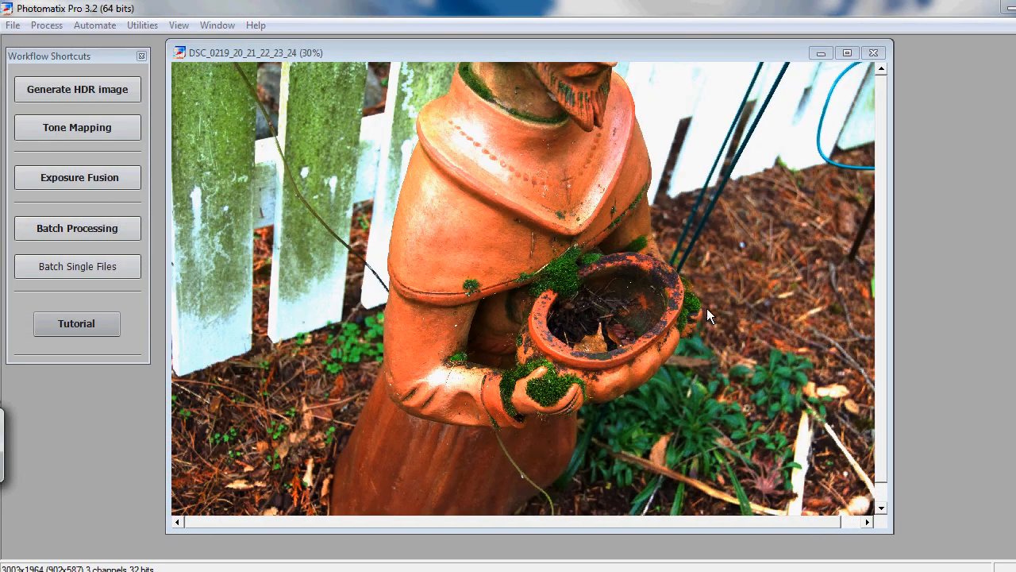
mouse_move(695, 317)
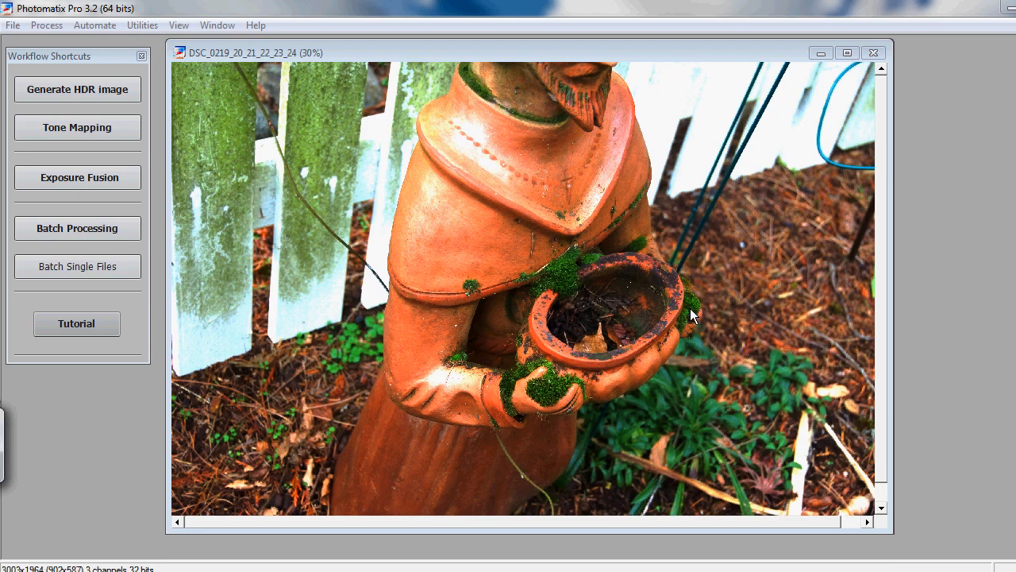
mouse_move(737, 244)
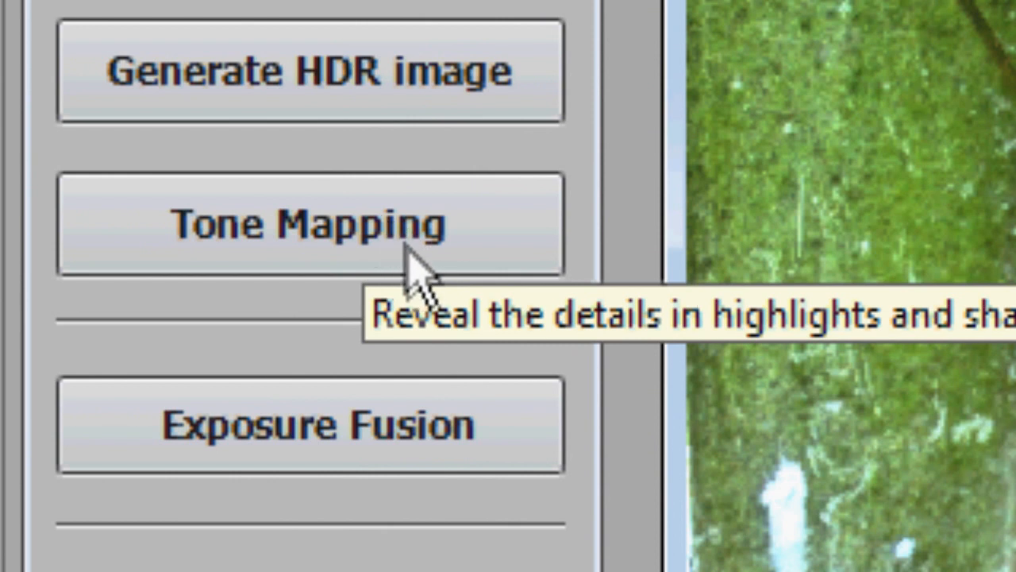
mouse_move(457, 270)
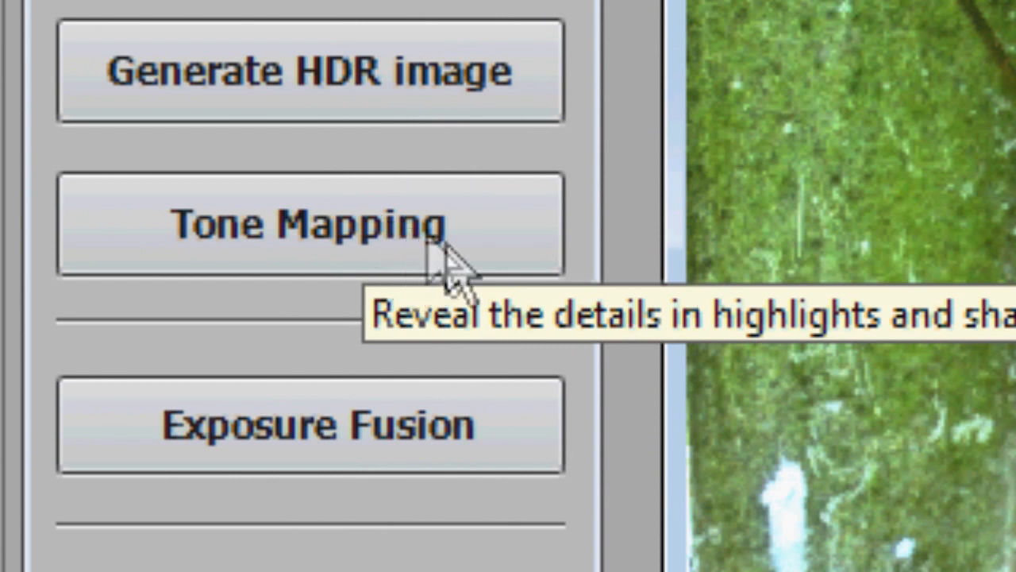
mouse_move(432, 230)
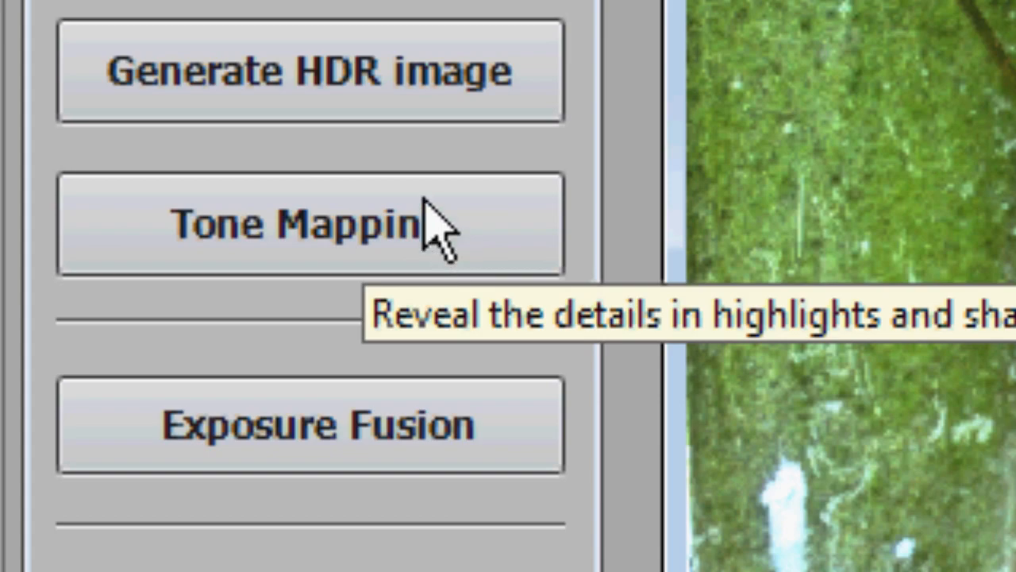
Start tone mapping the merged HDR image from the Workflow Shortcuts panel
left_click(302, 223)
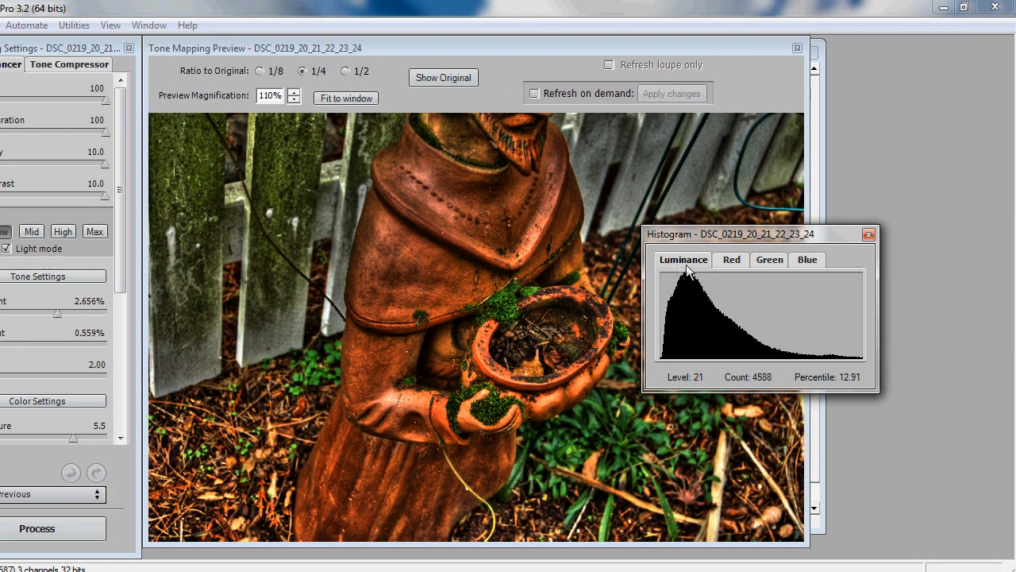
Adjust the Details Enhancer settings toward strength 100, saturation 100, luminosity and microcontrast 10, low smoothing
left_click(806, 260)
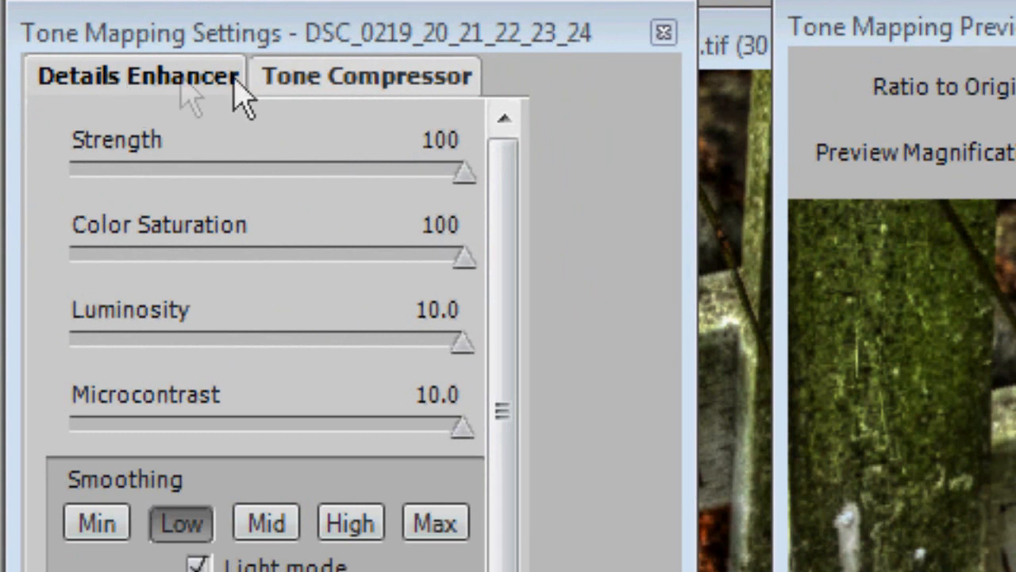
mouse_move(131, 96)
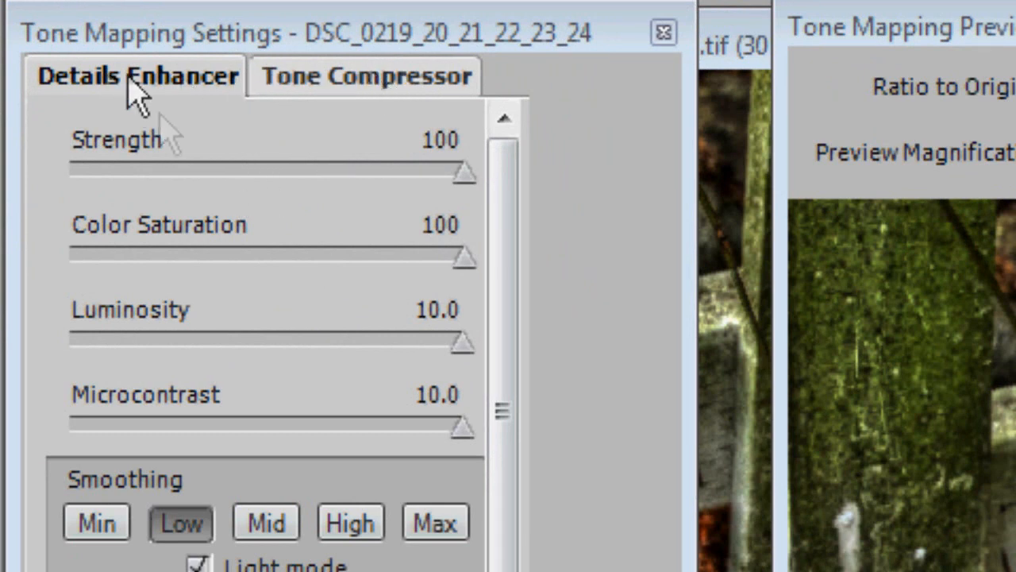
mouse_move(727, 373)
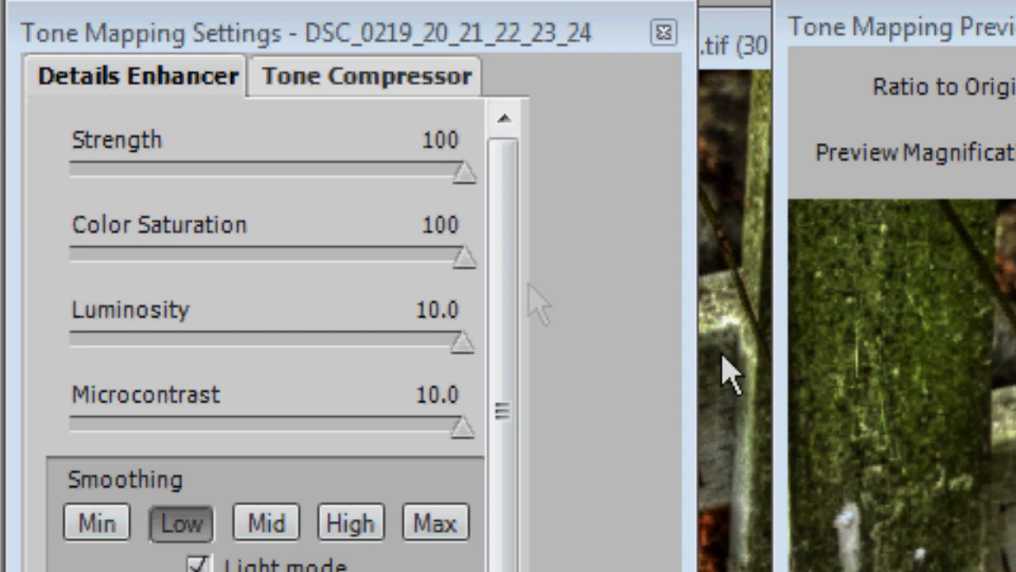
mouse_move(378, 441)
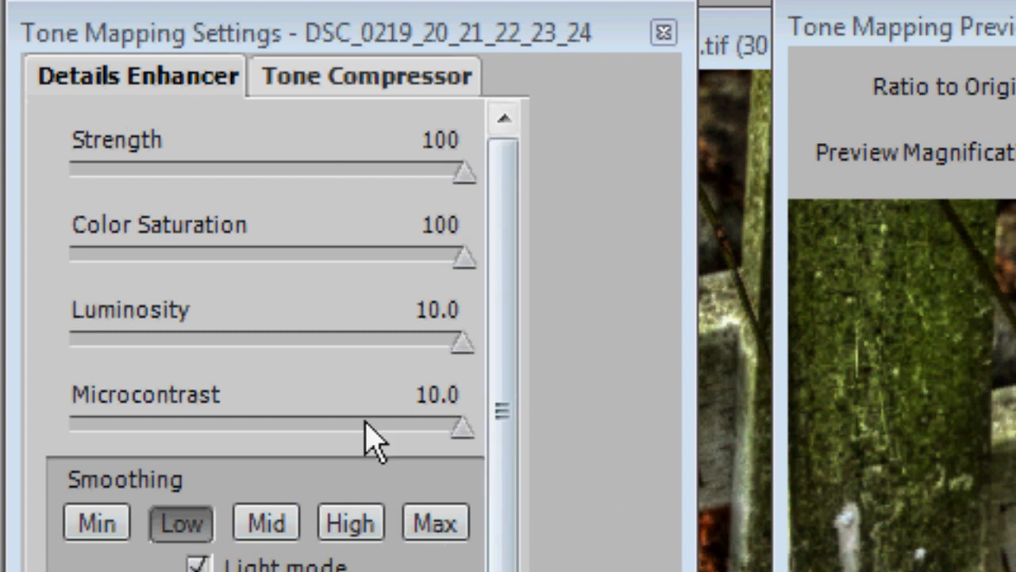
mouse_move(346, 188)
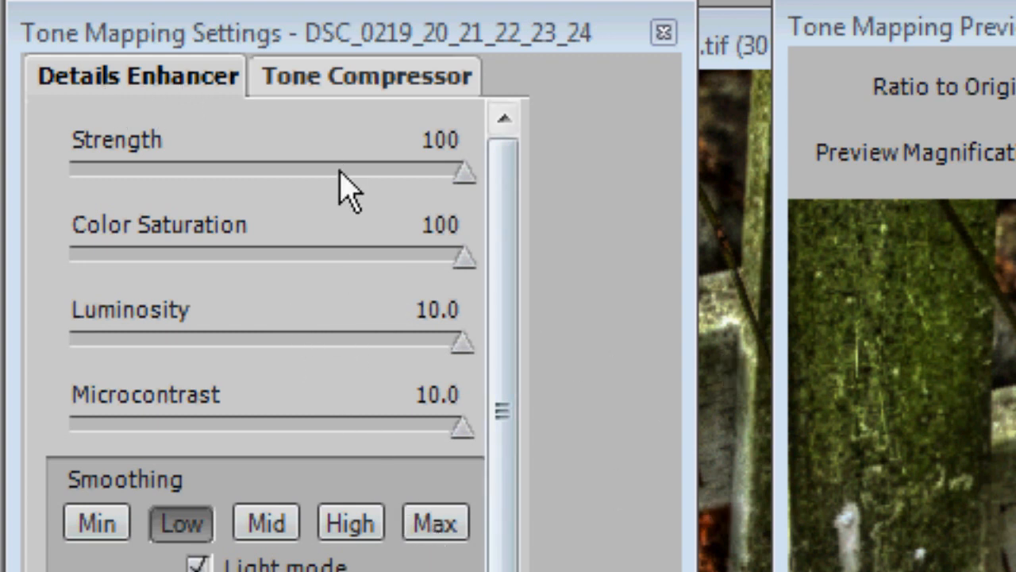
mouse_move(162, 352)
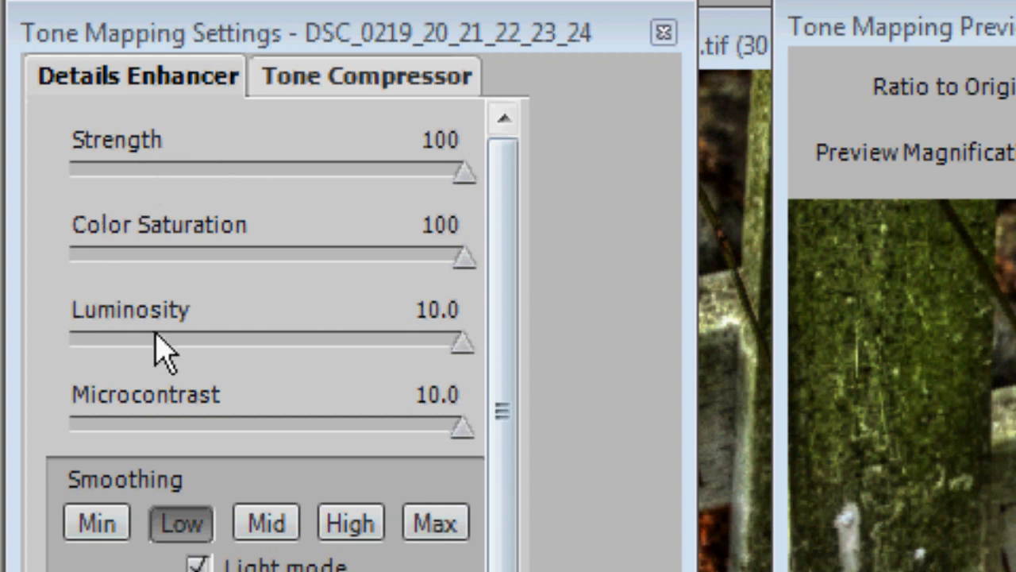
mouse_move(222, 204)
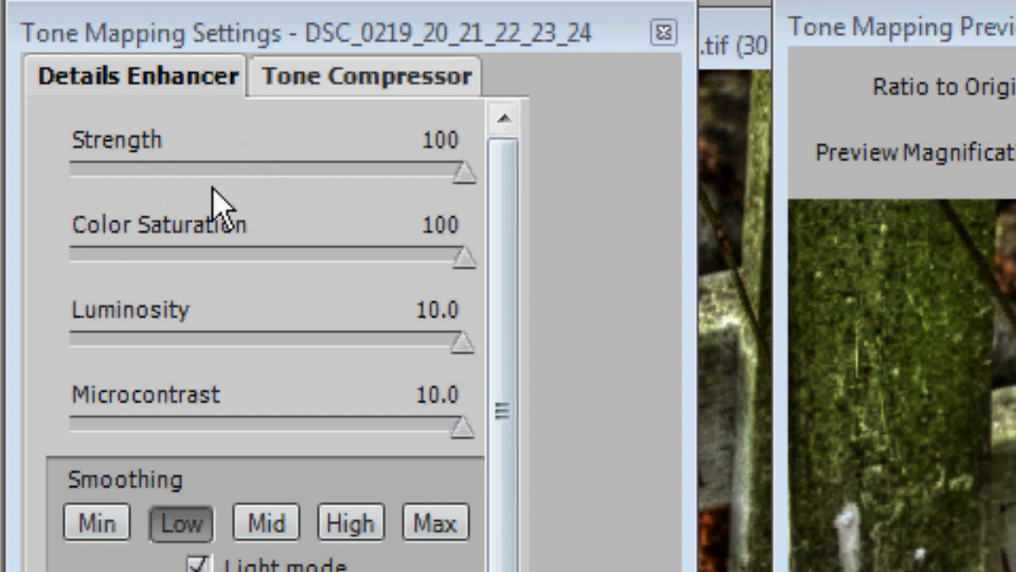
mouse_move(254, 158)
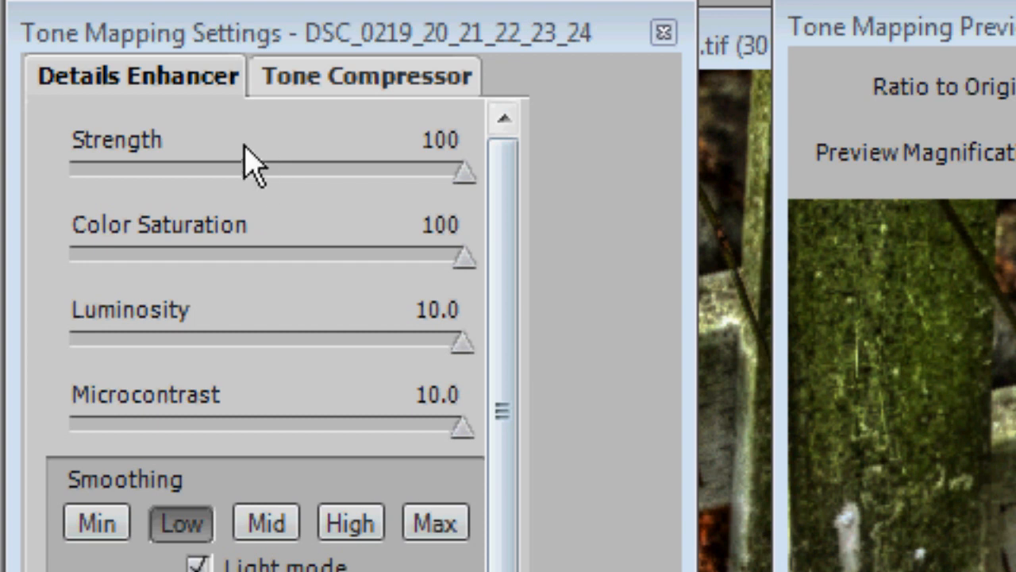
mouse_move(266, 191)
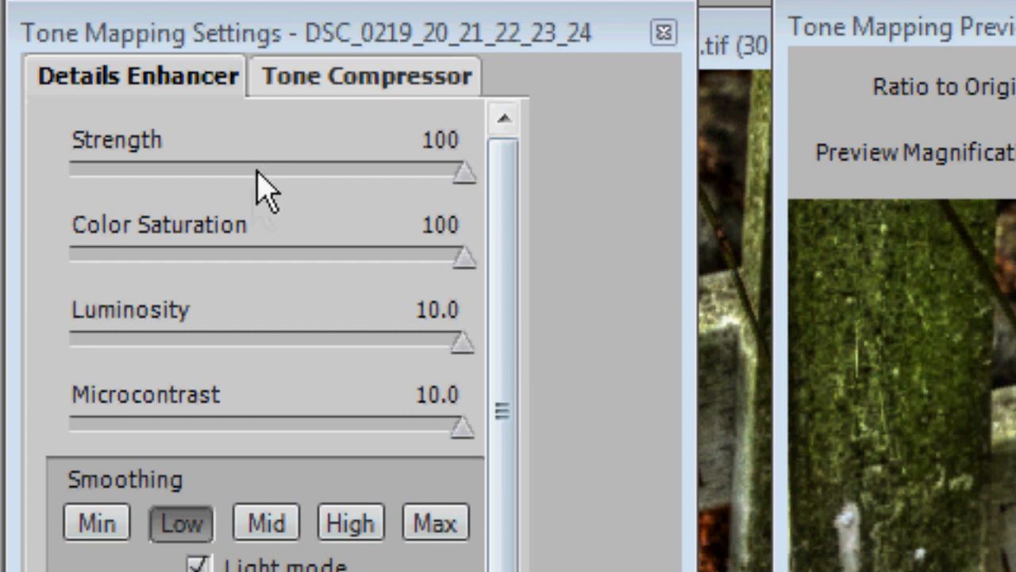
mouse_move(250, 209)
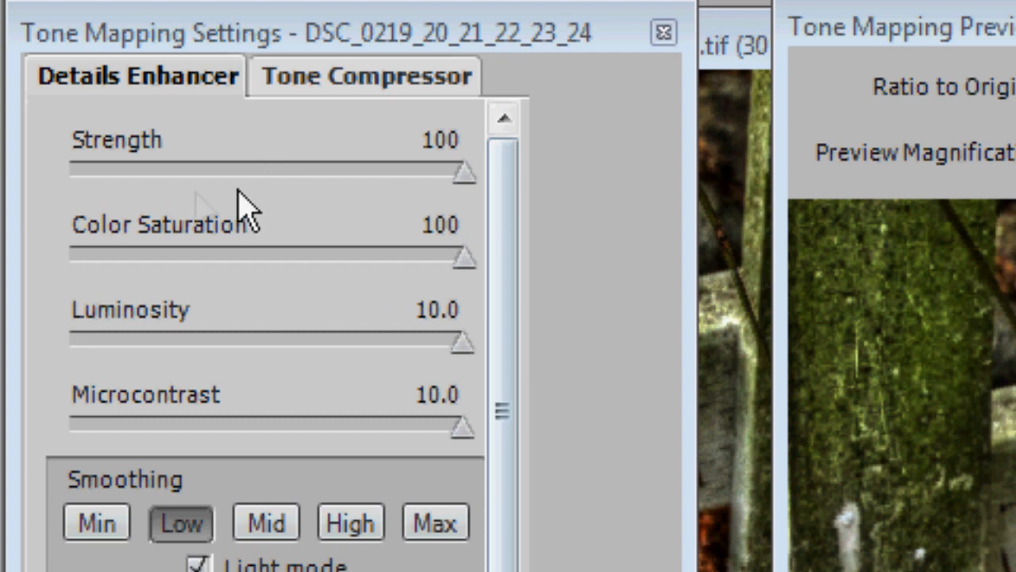
mouse_move(299, 219)
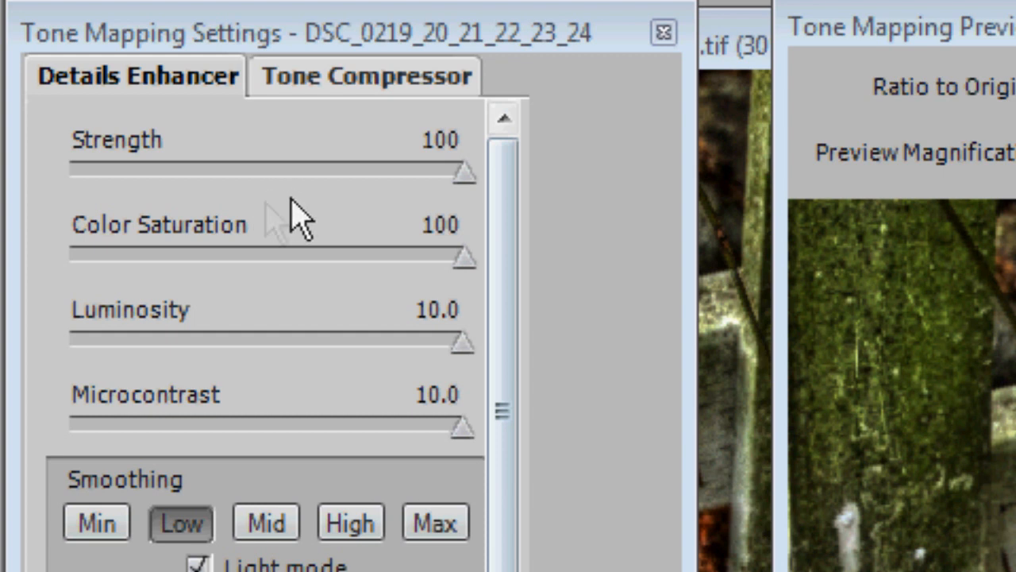
mouse_move(283, 194)
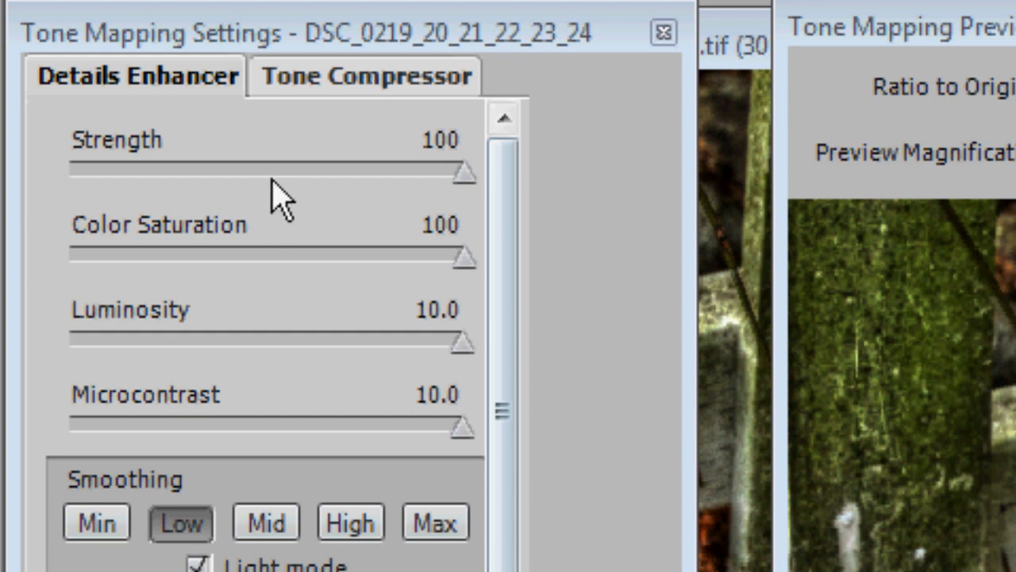
mouse_move(326, 178)
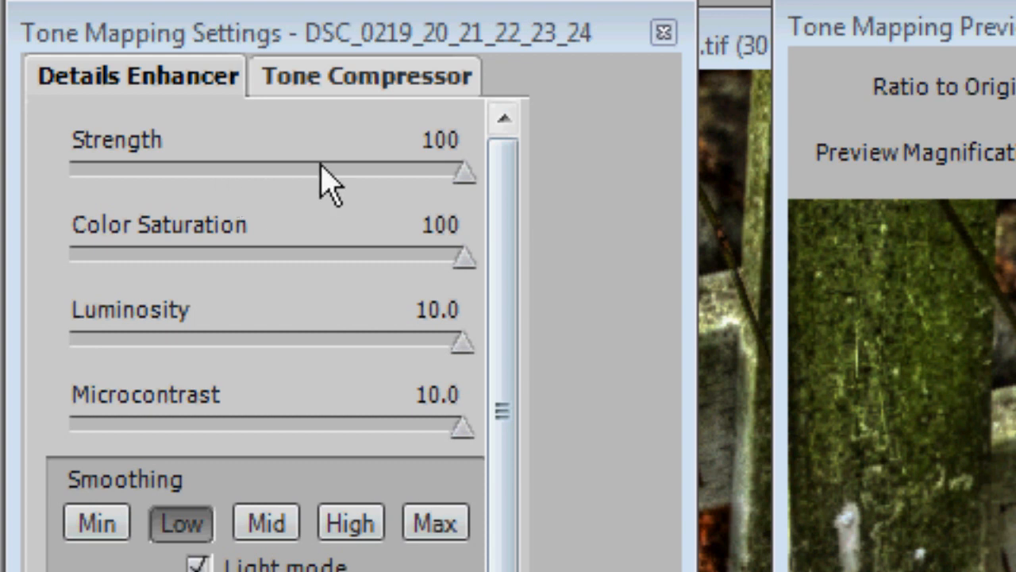
mouse_move(273, 230)
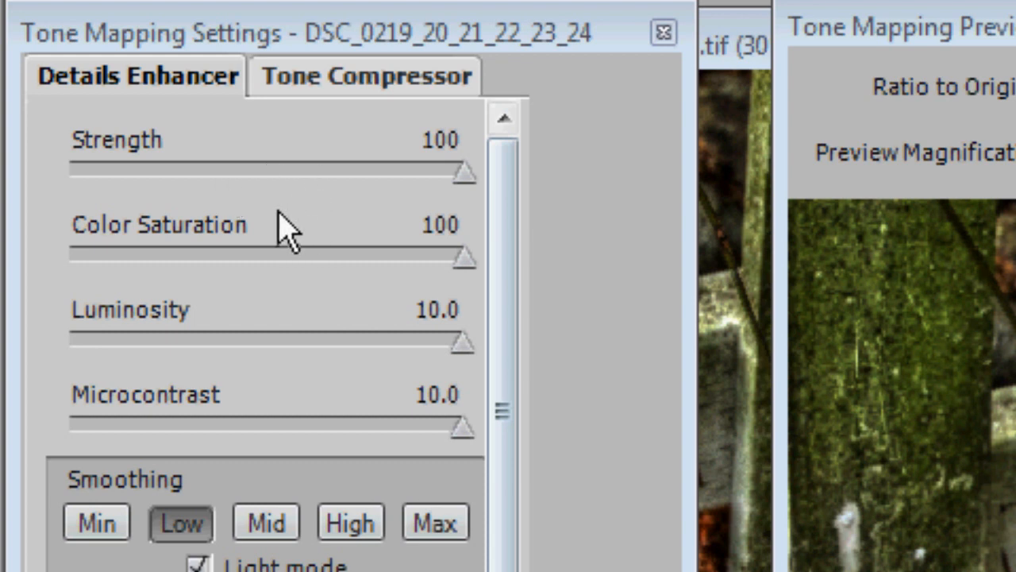
mouse_move(146, 194)
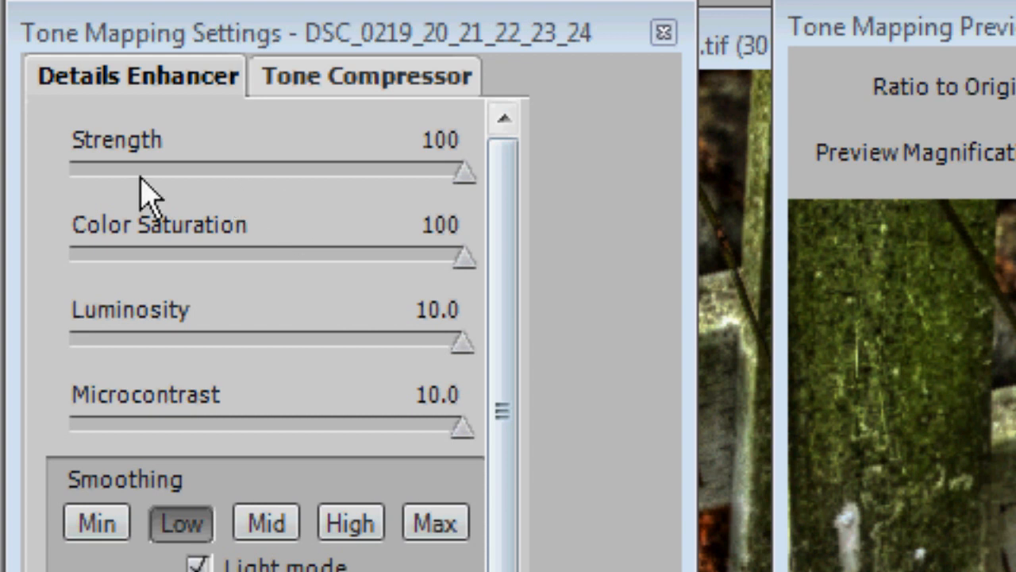
mouse_move(445, 175)
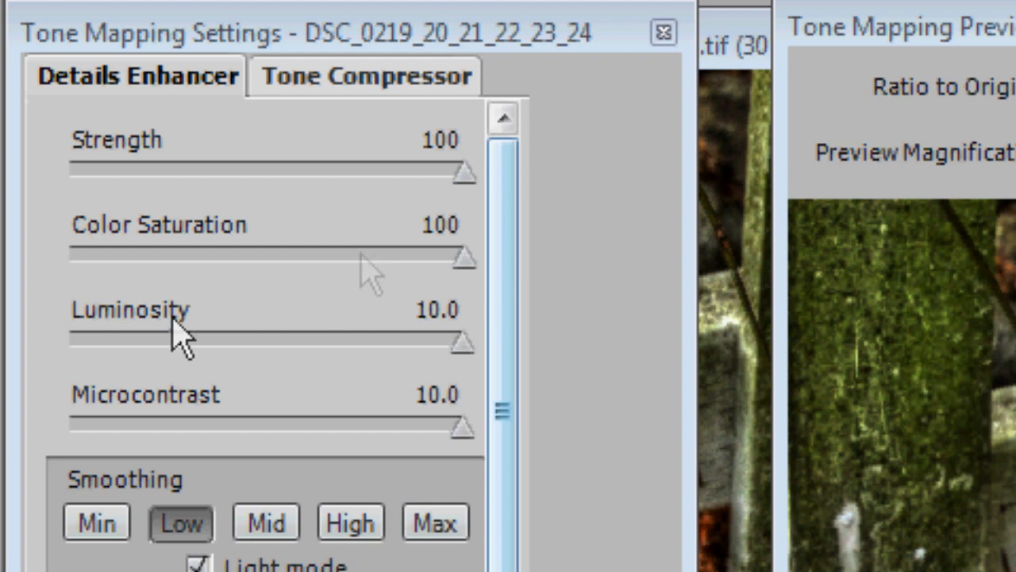
scroll("down", 3)
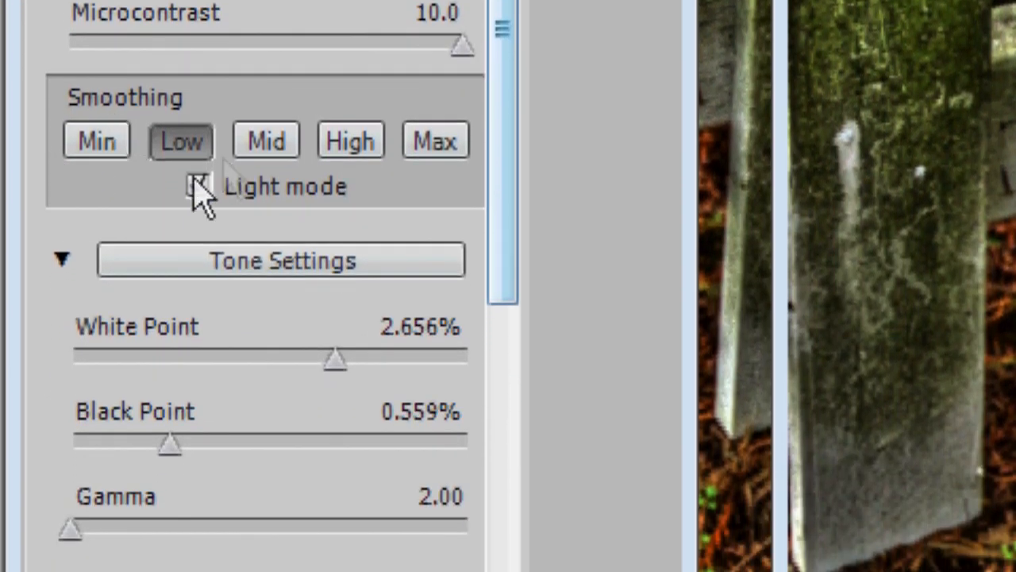
left_click(196, 184)
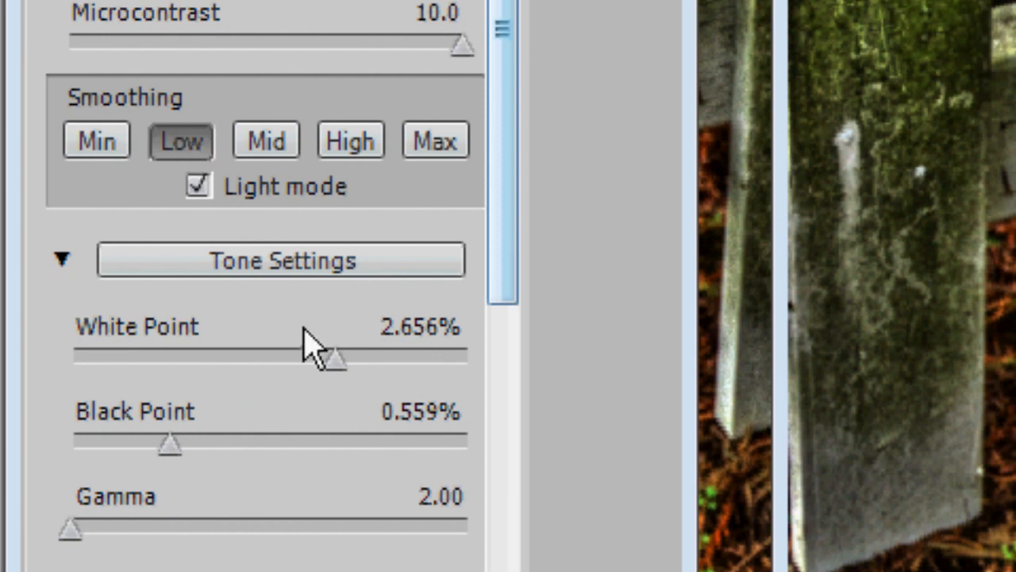
mouse_move(352, 369)
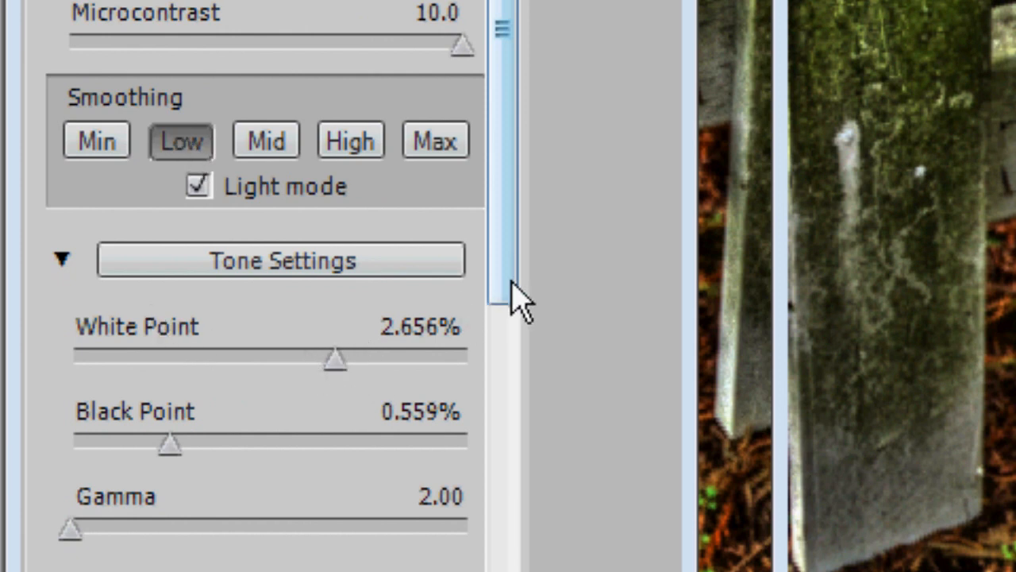
scroll("down", 3)
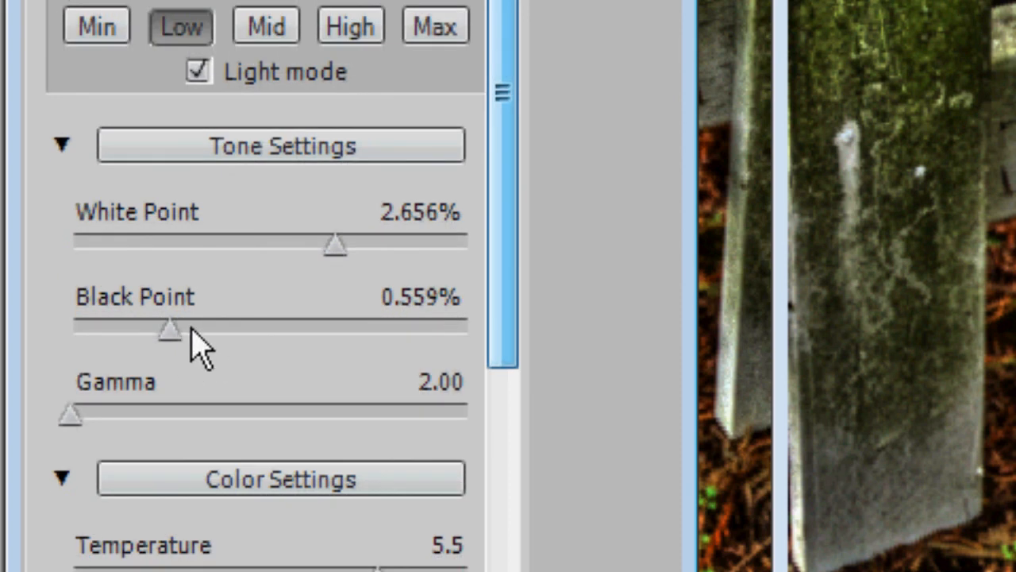
mouse_move(124, 413)
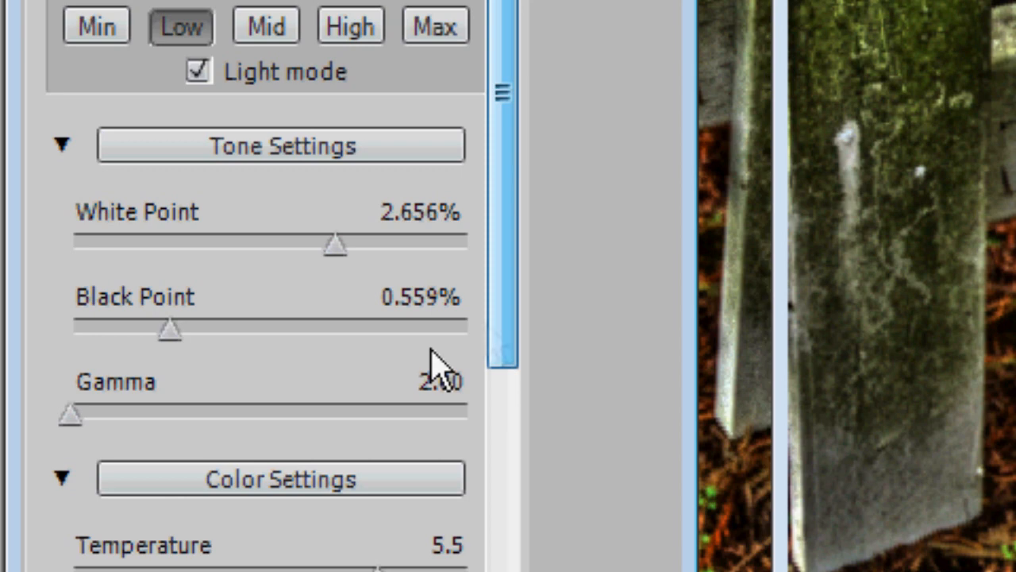
scroll("down", 3)
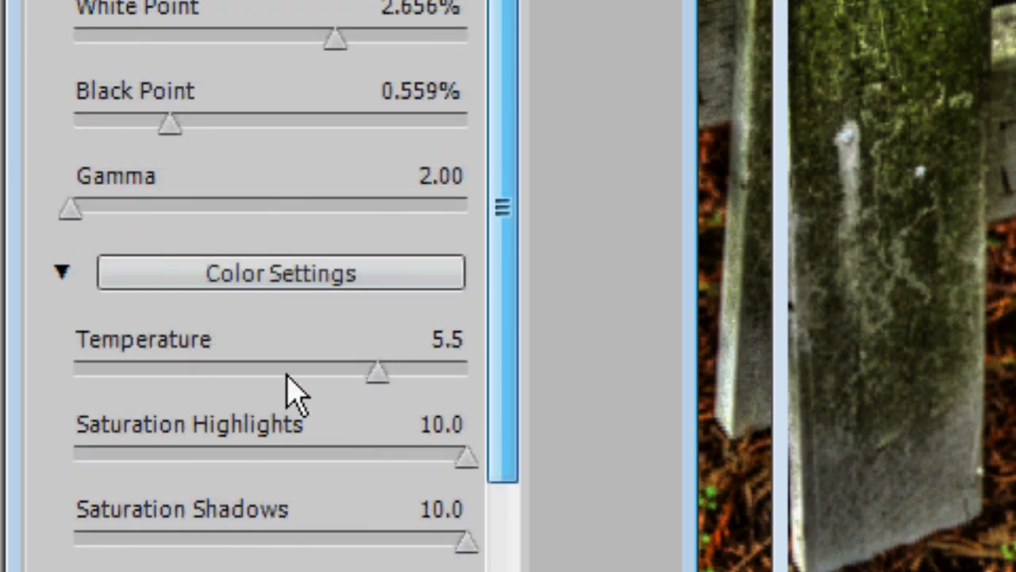
mouse_move(362, 464)
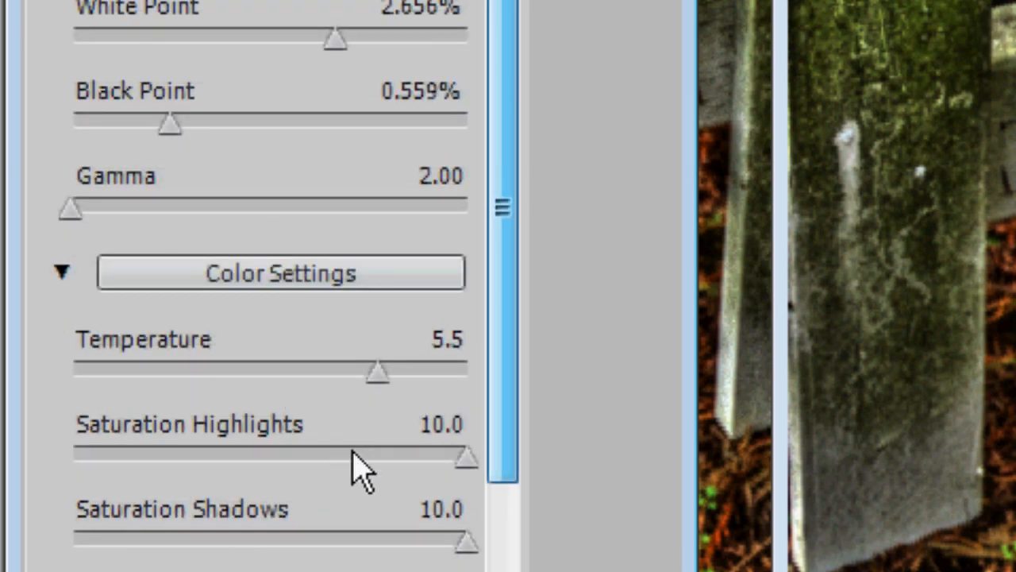
scroll("down", 3)
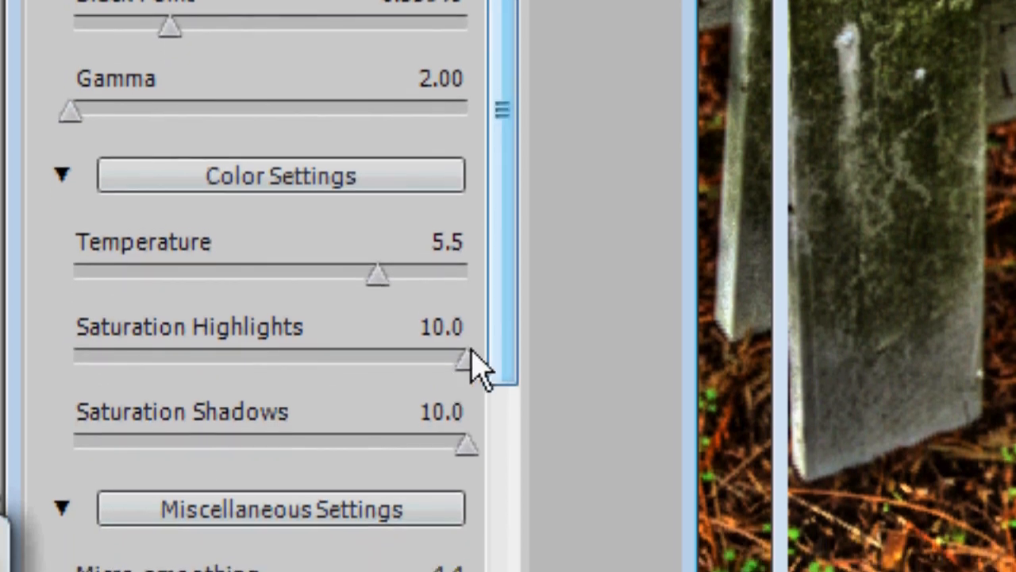
scroll("down", 3)
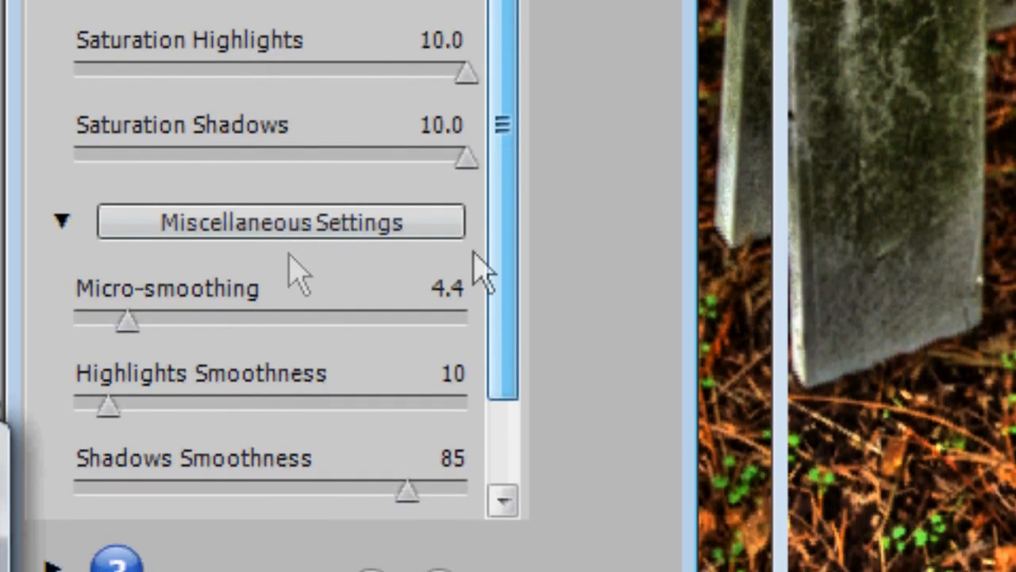
mouse_move(229, 348)
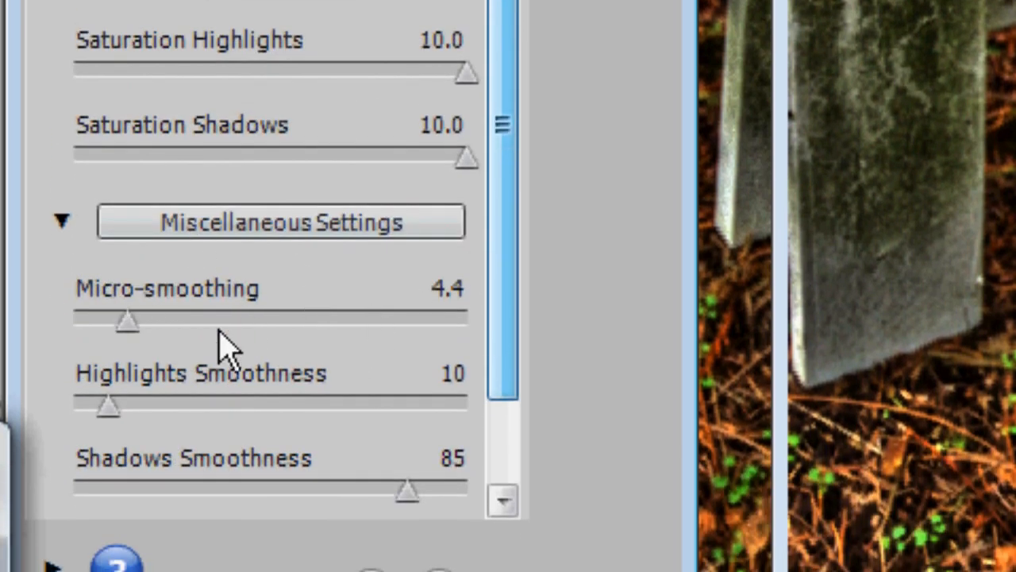
mouse_move(504, 368)
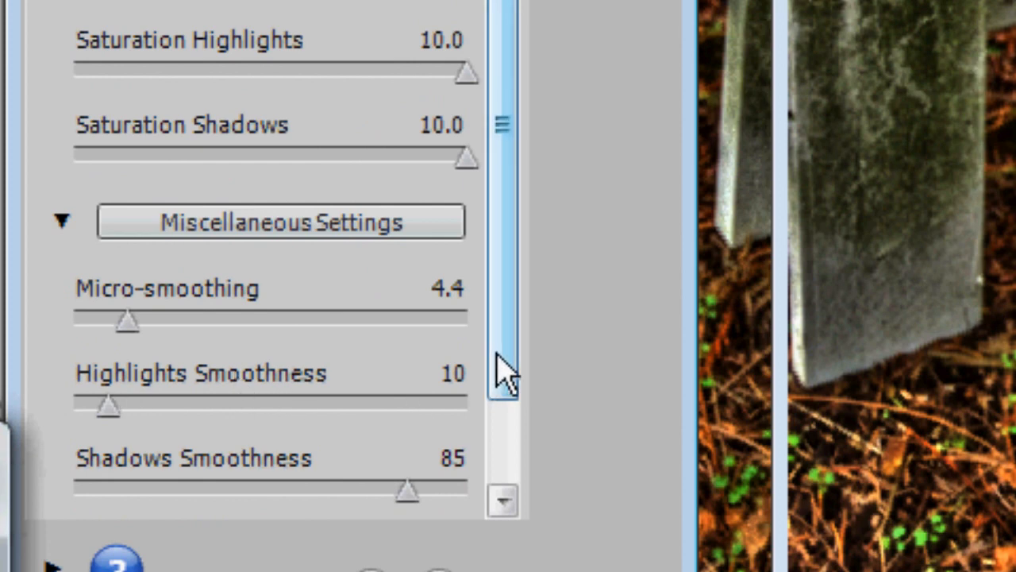
Process the full-size image with the Details Enhancer tone mapping
scroll("down", 3)
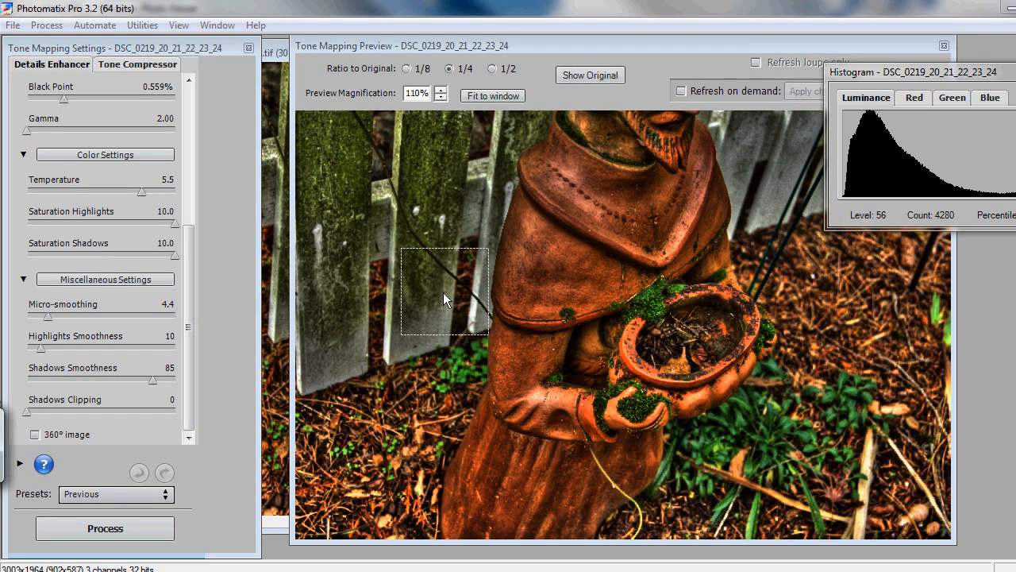
left_click(105, 527)
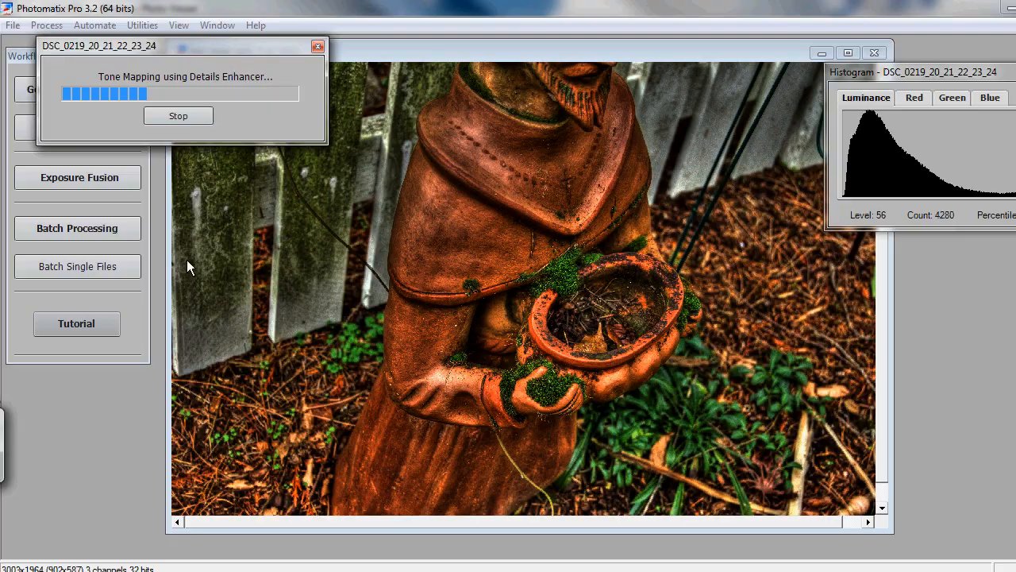
mouse_move(330, 176)
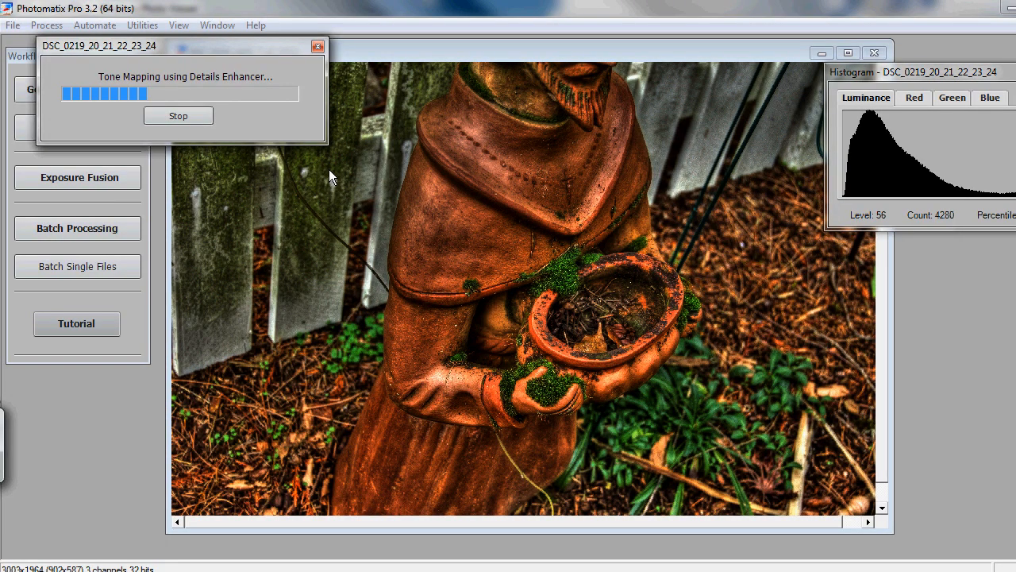
mouse_move(330, 252)
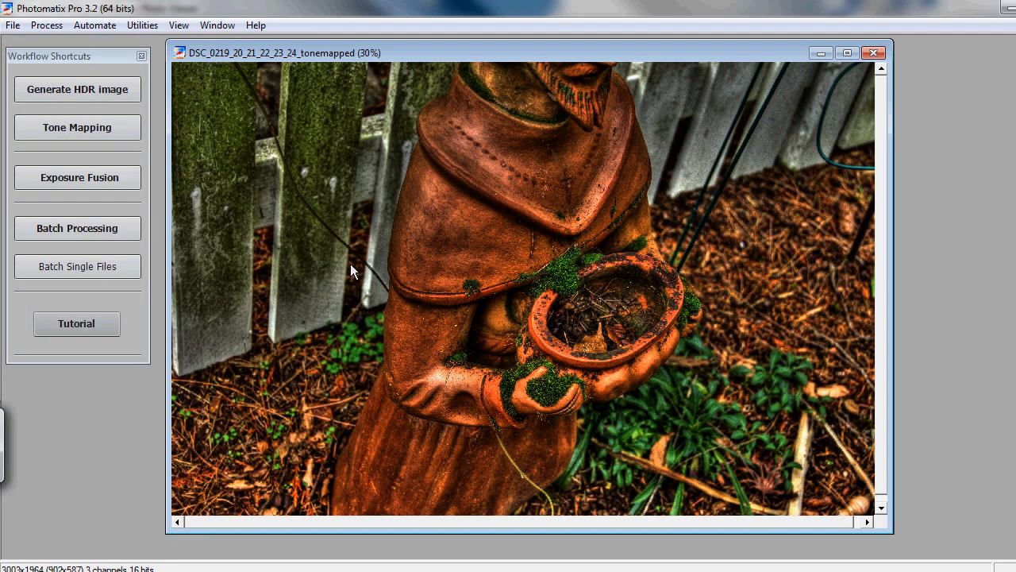
Save the tonemapped image via File > Save As as a 16-bit TIFF with its default name
left_click(13, 26)
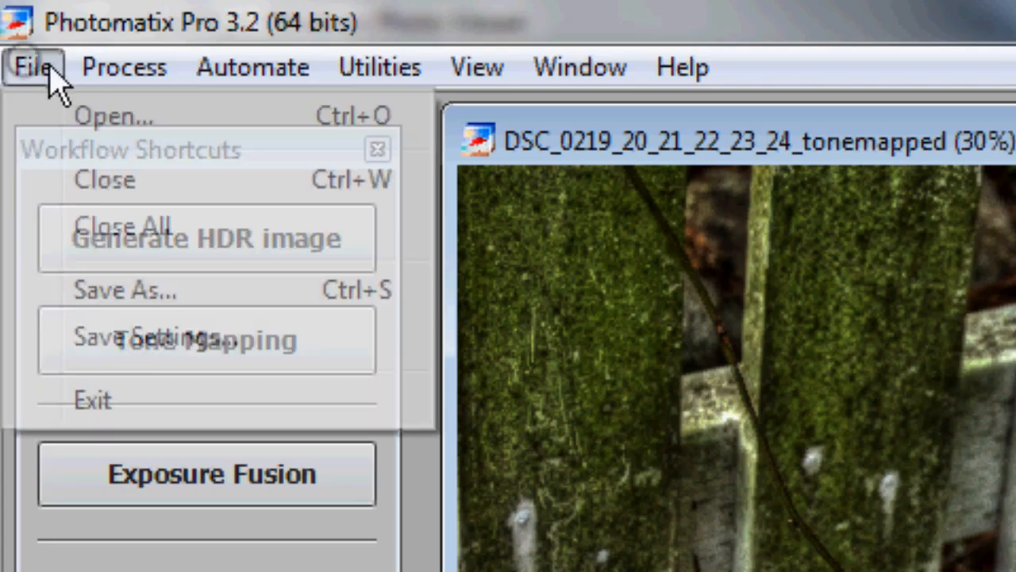
left_click(126, 289)
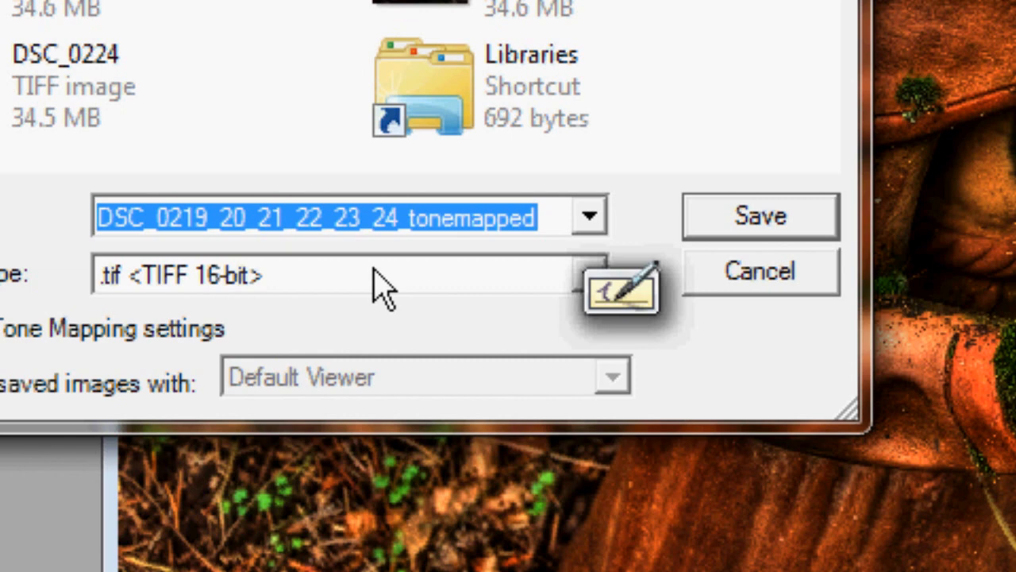
left_click(589, 273)
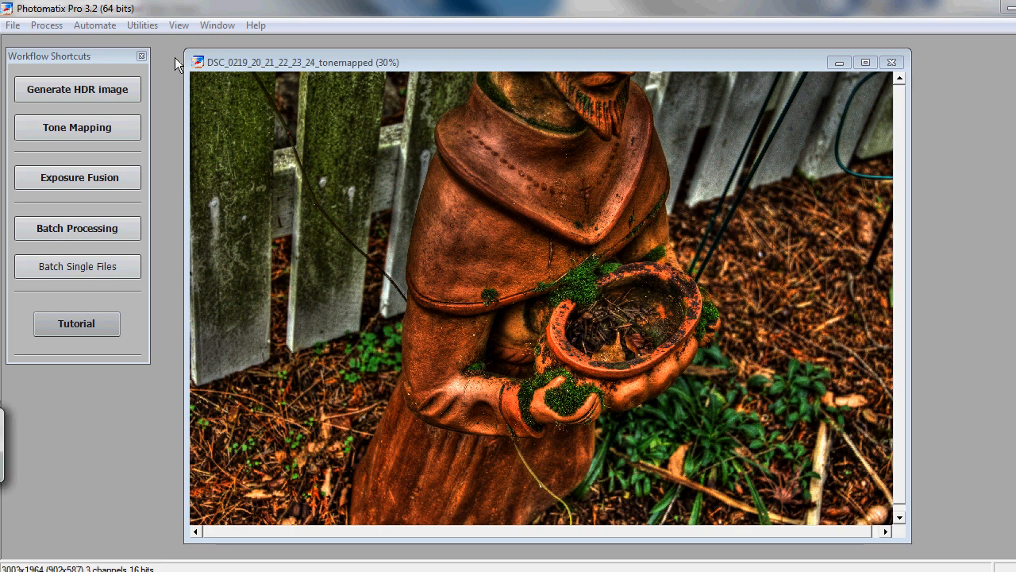
mouse_move(584, 66)
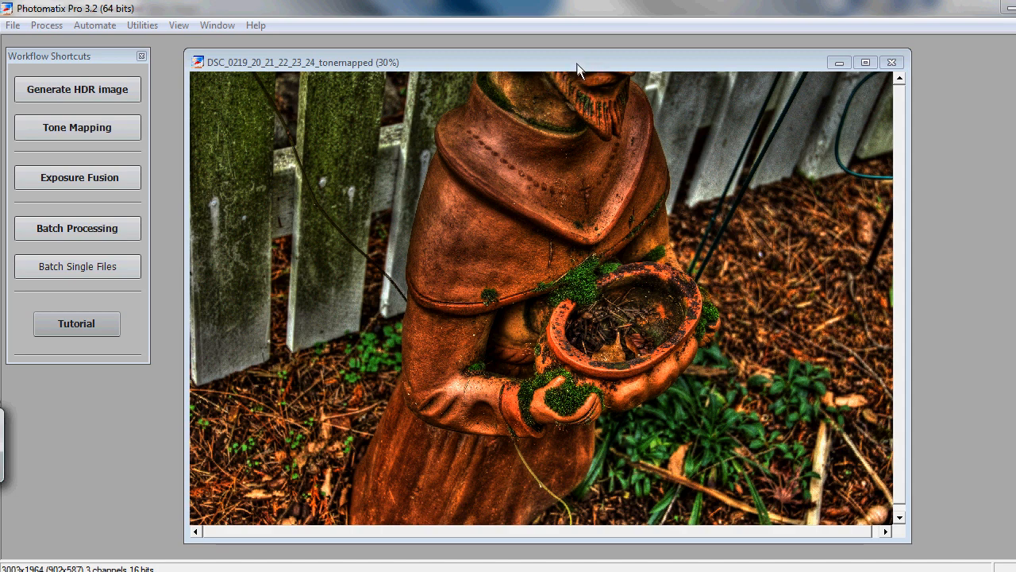
mouse_move(337, 127)
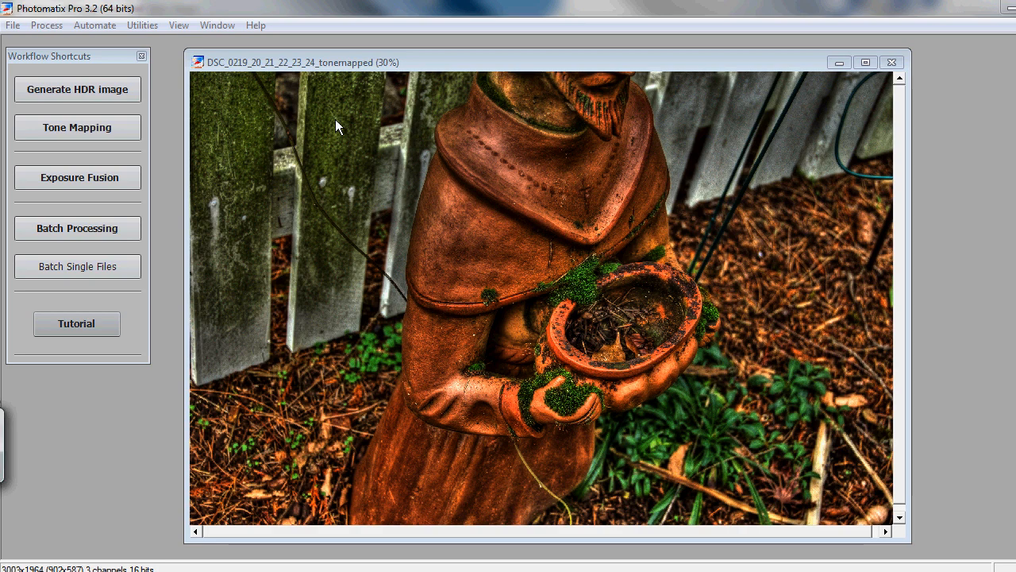
mouse_move(232, 102)
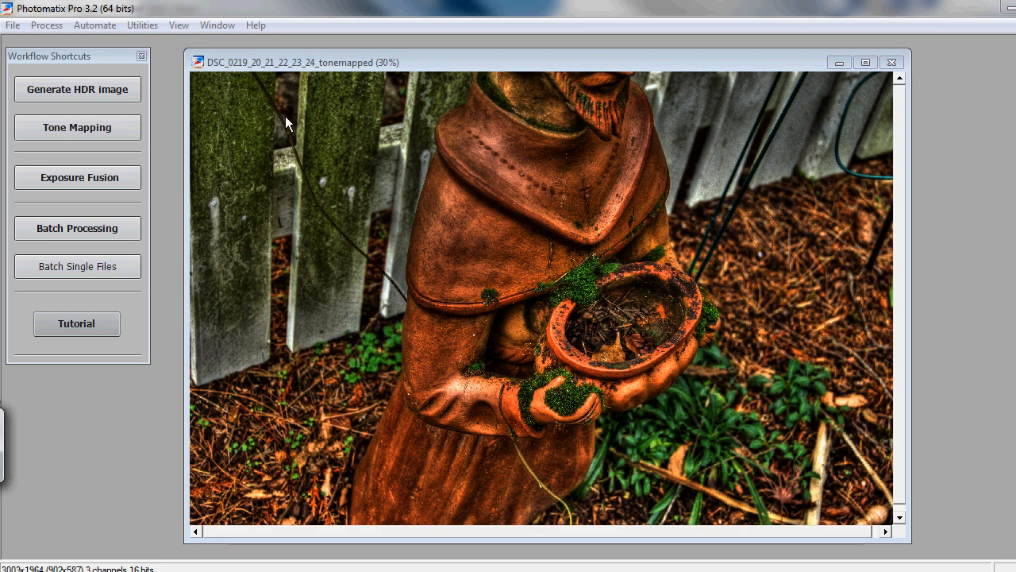
mouse_move(135, 104)
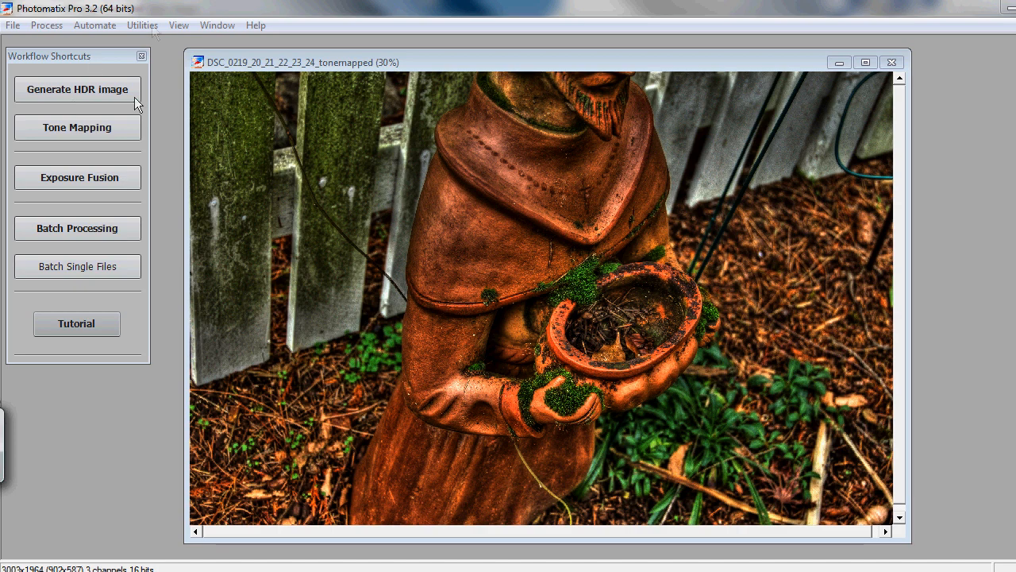
mouse_move(514, 315)
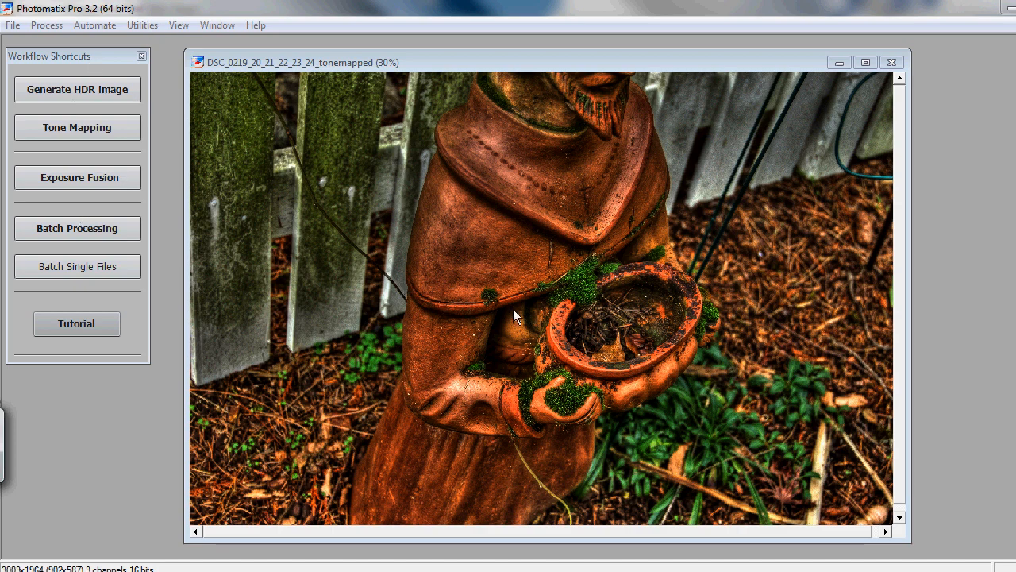
mouse_move(492, 248)
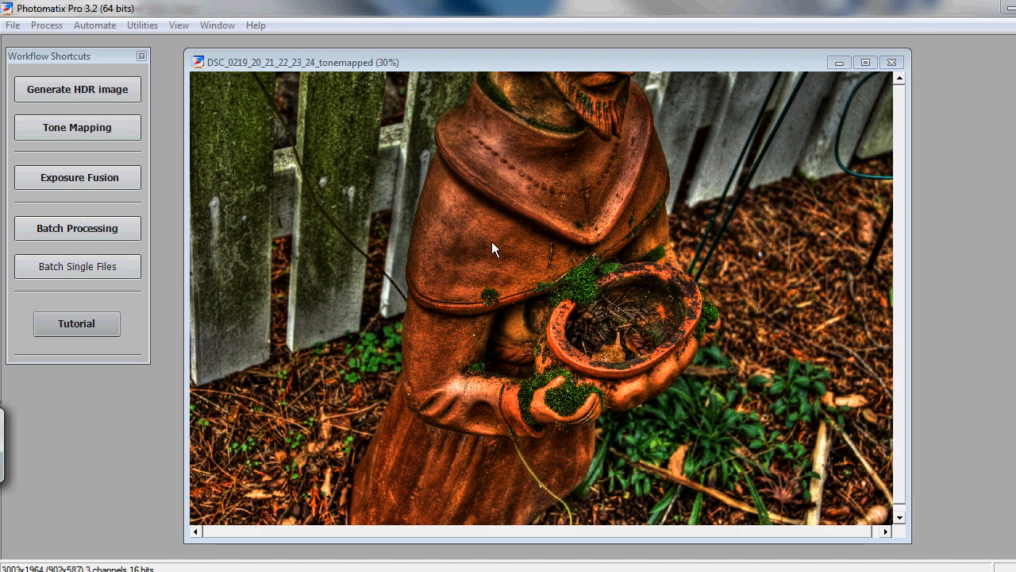
mouse_move(508, 254)
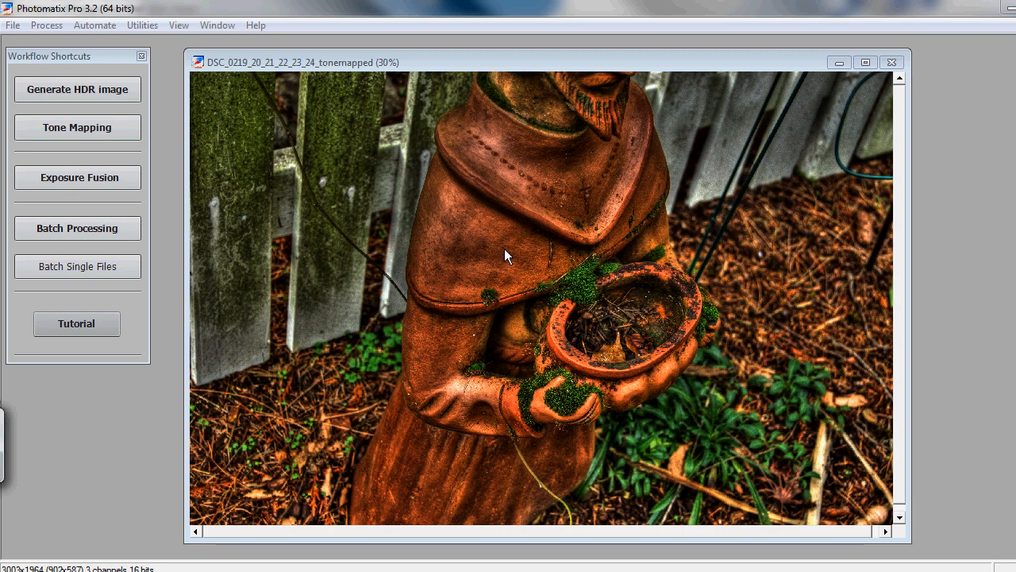